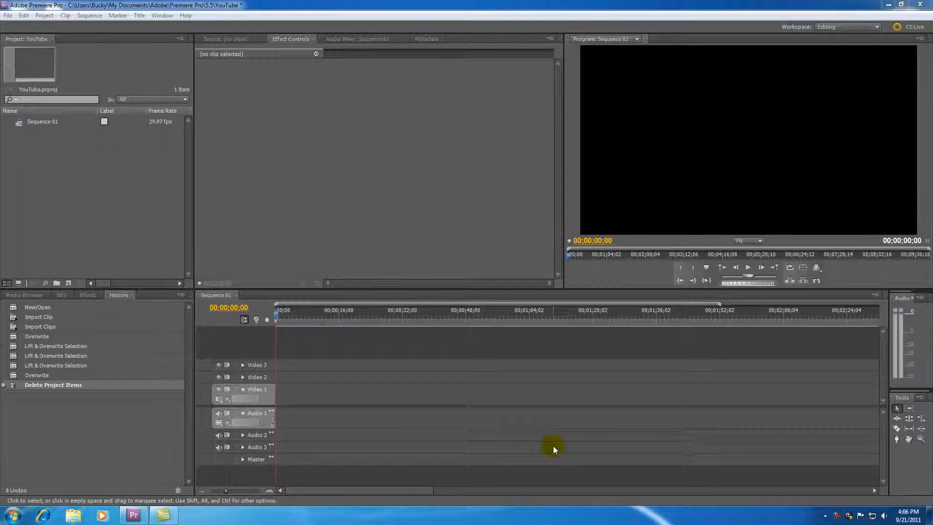
mouse_move(430, 405)
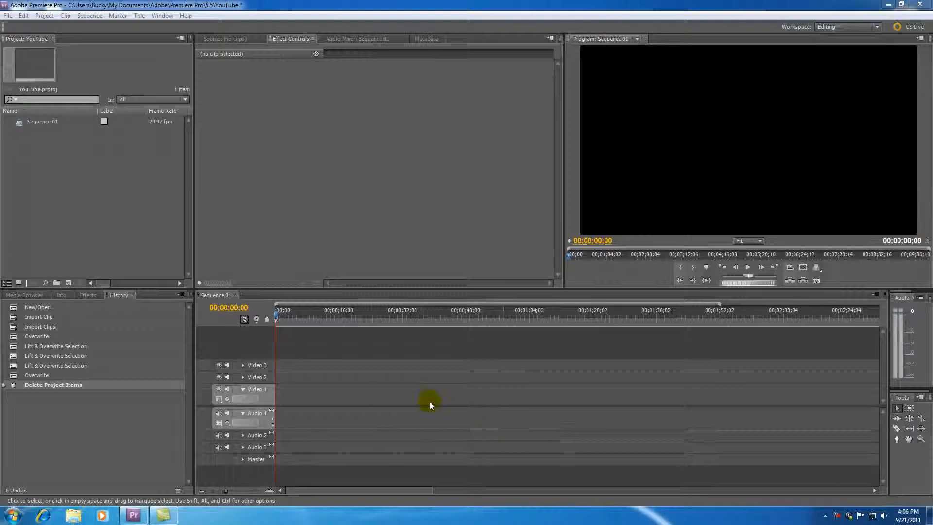
mouse_move(437, 404)
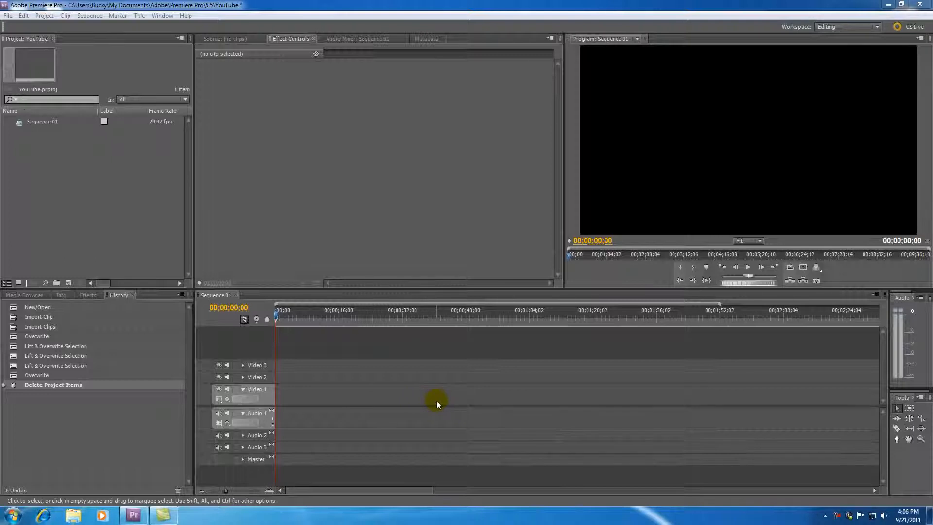
mouse_move(703, 151)
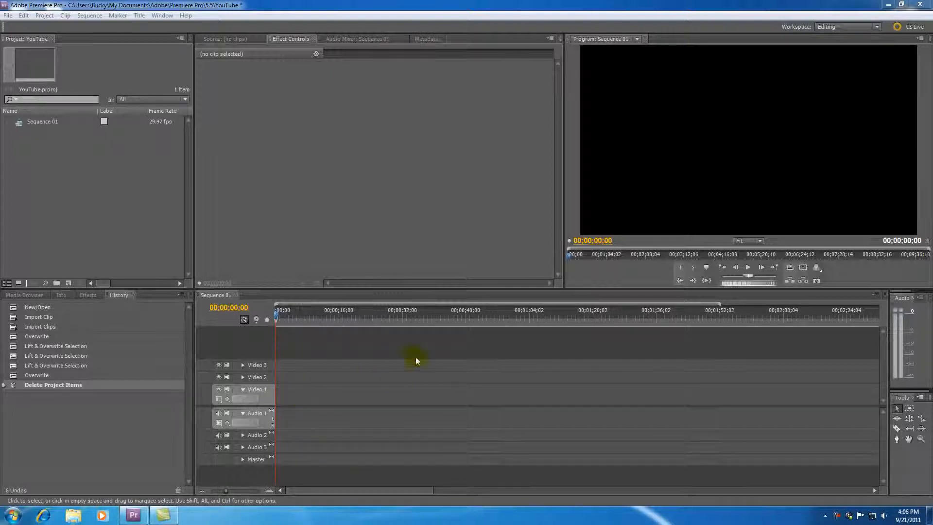
mouse_move(520, 357)
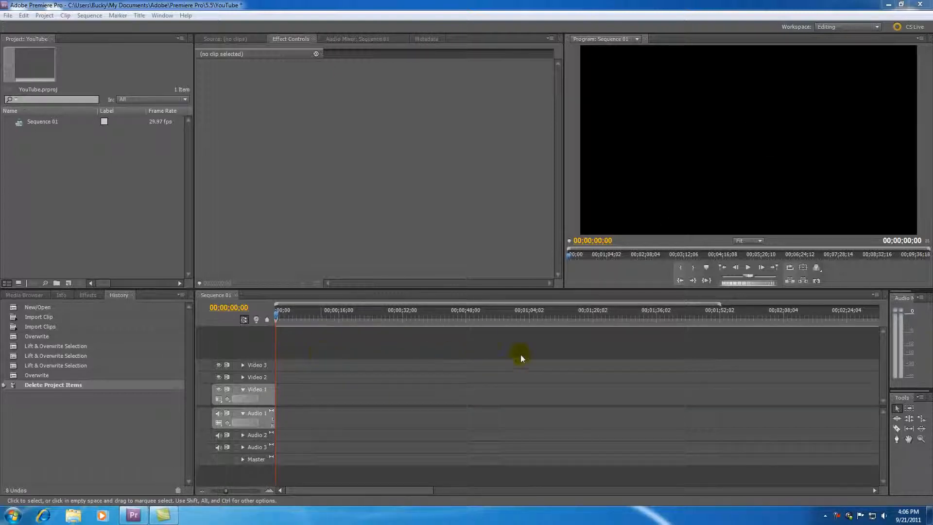
mouse_move(392, 390)
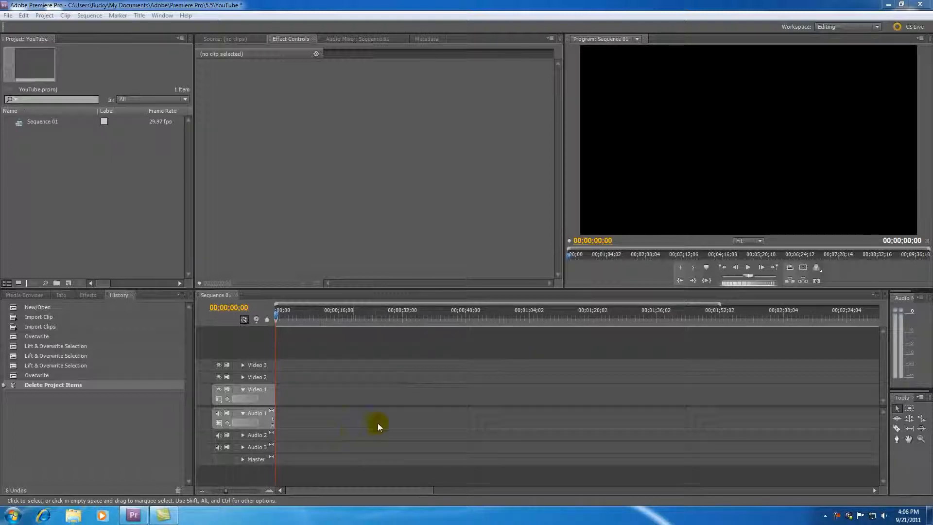
mouse_move(121, 209)
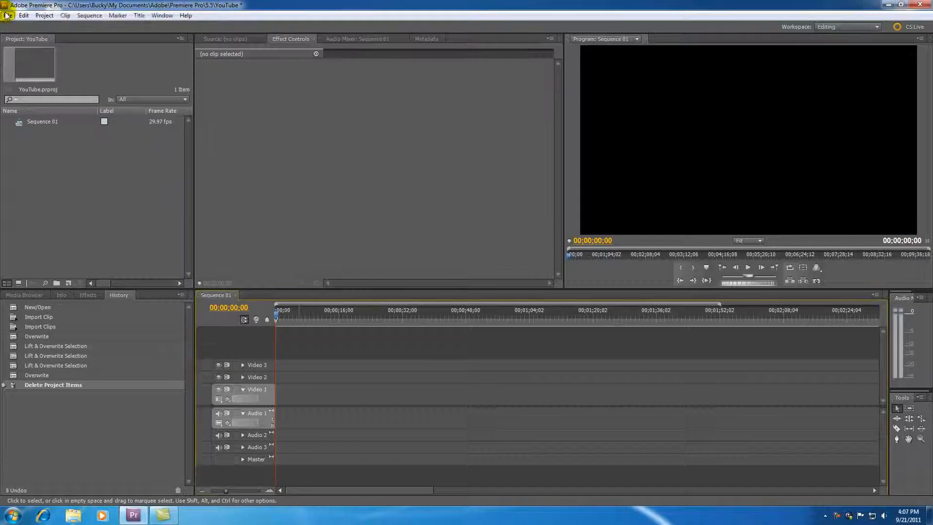
Import clips 00036 and 00112 from Temp_Videos\9_8_2011 into the project.
click(8, 15)
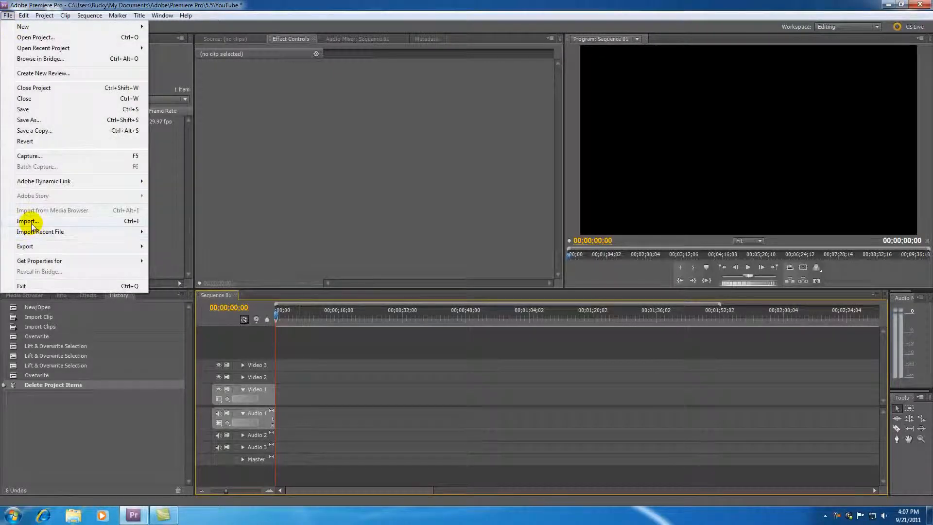
click(27, 222)
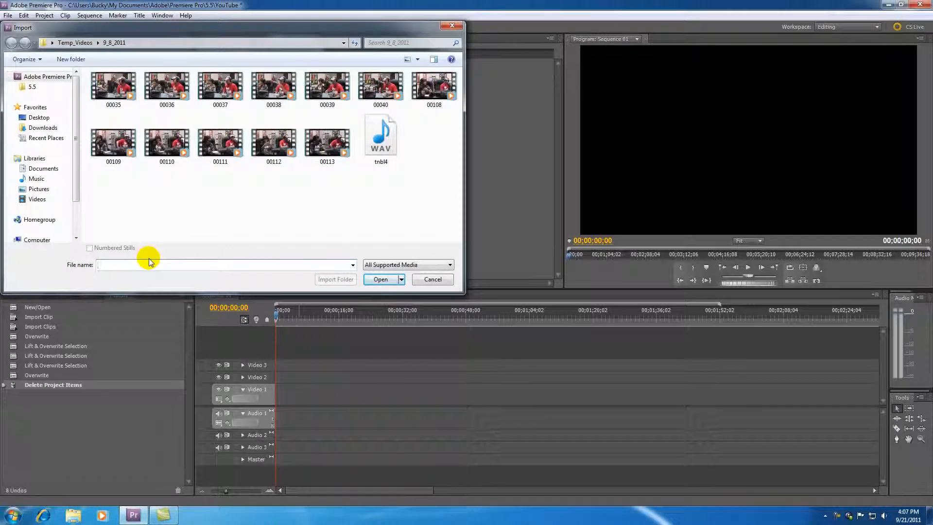
click(220, 86)
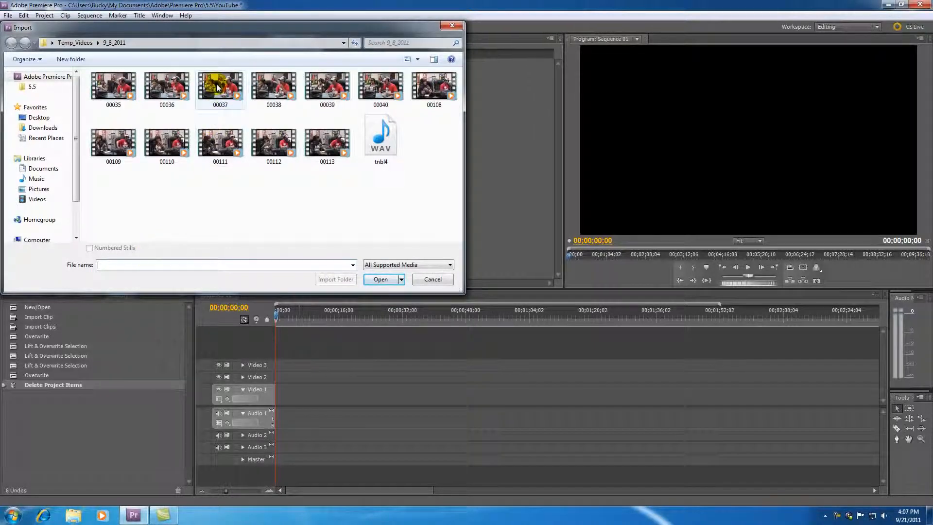
click(220, 86)
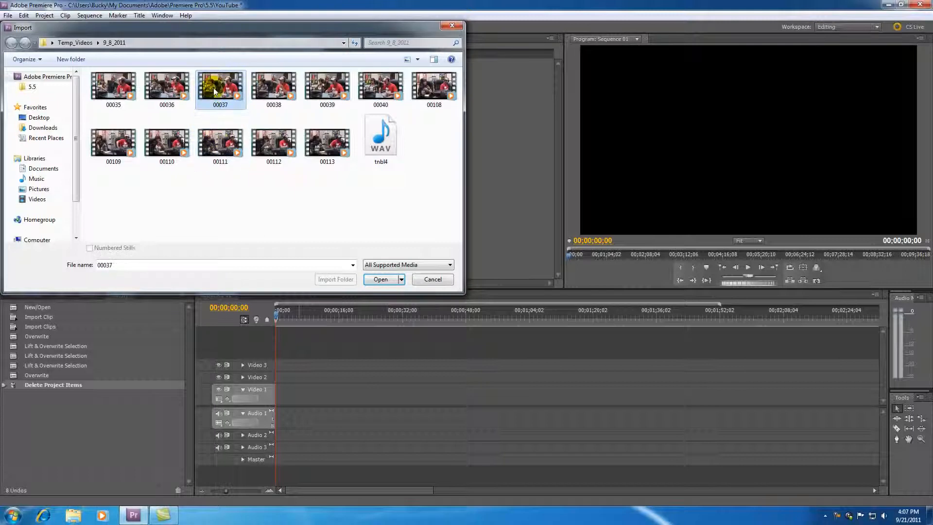
click(167, 86)
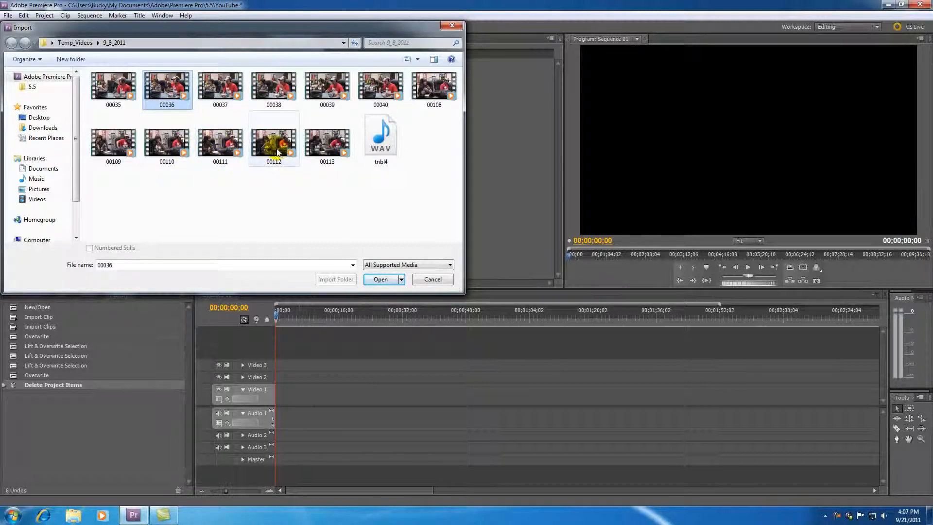
click(274, 141)
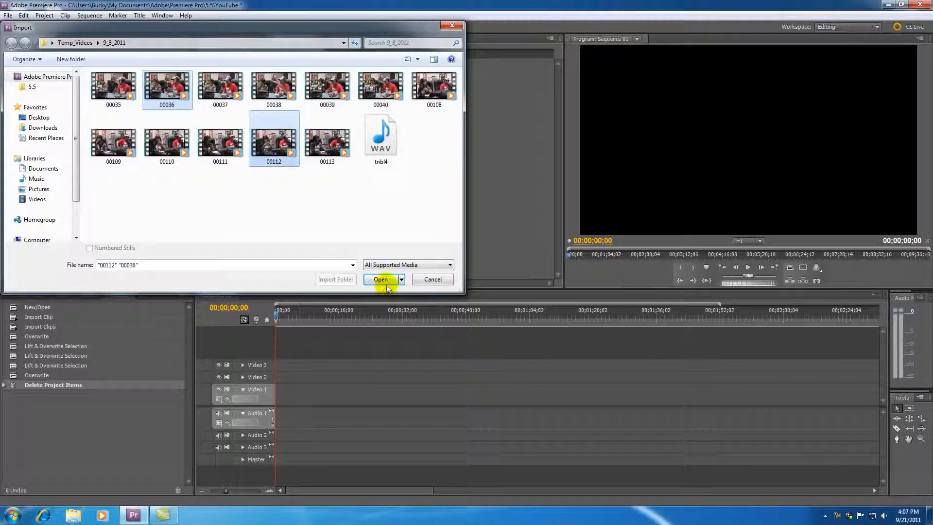
click(380, 279)
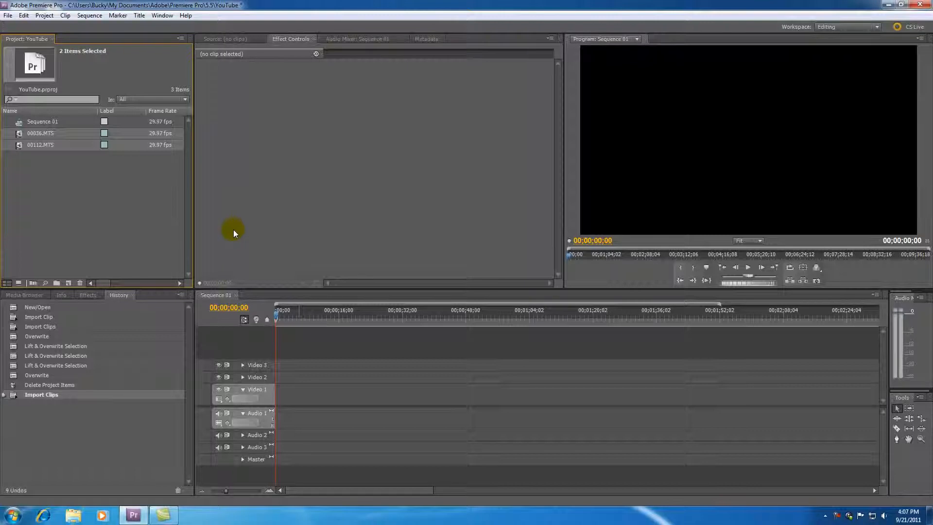
mouse_move(821, 500)
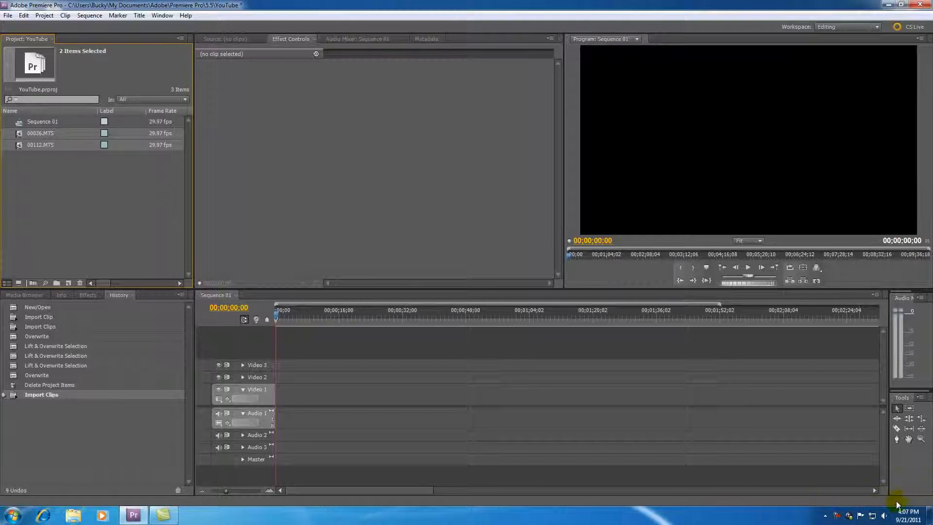
mouse_move(851, 503)
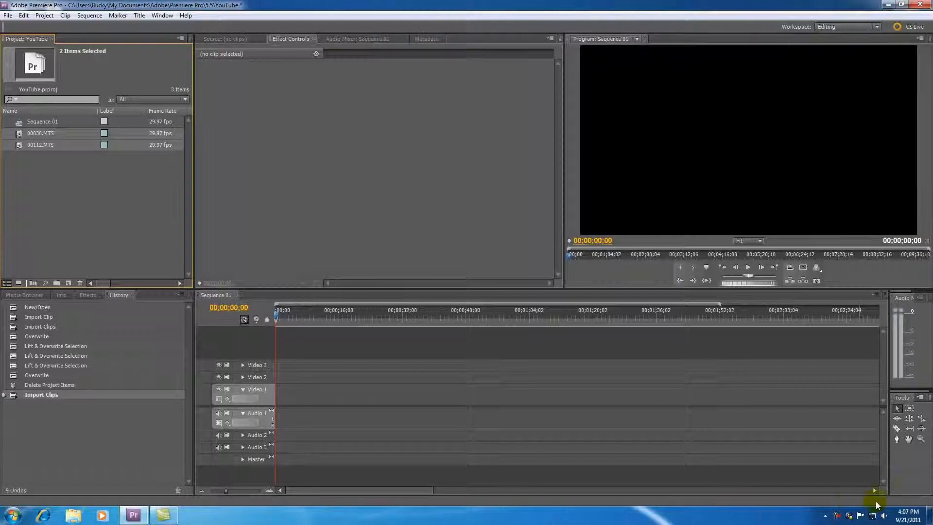
mouse_move(854, 500)
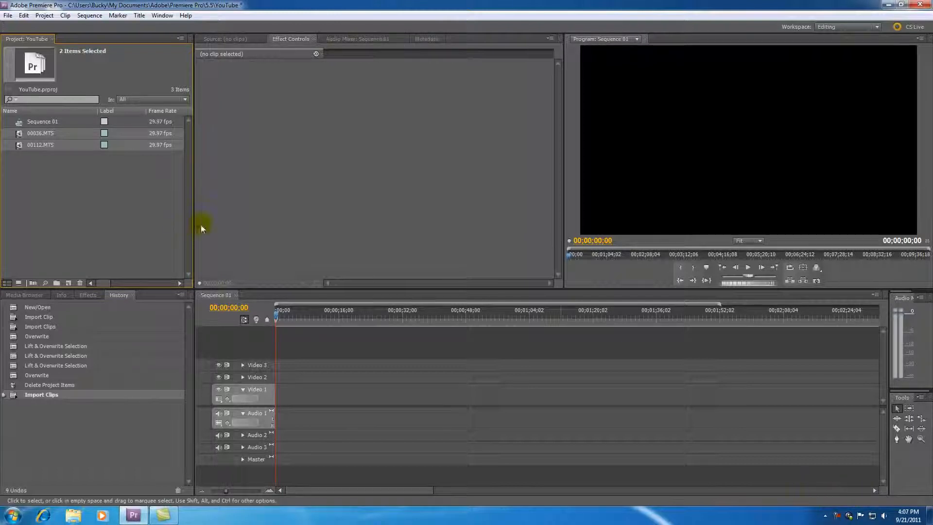
Import TNBLINTRO.png from Downloads, then deselect it in the Project panel.
click(8, 15)
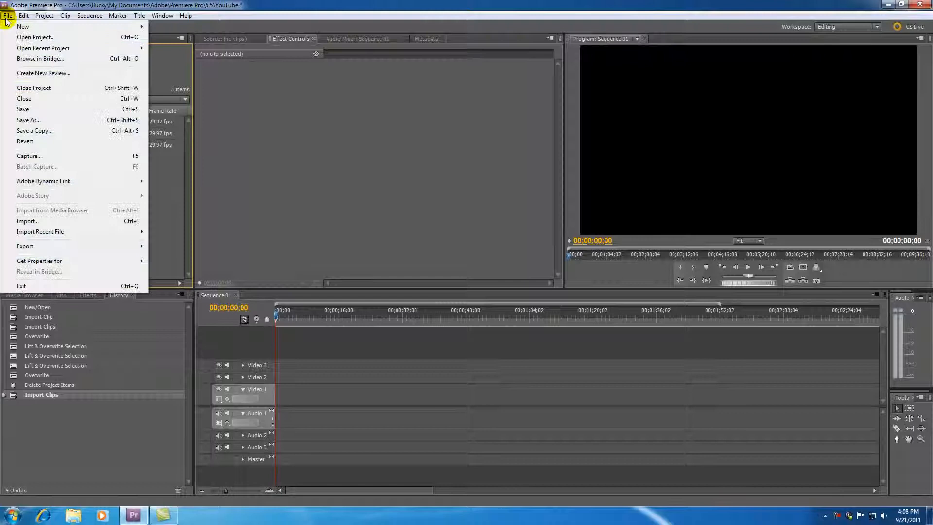
click(27, 221)
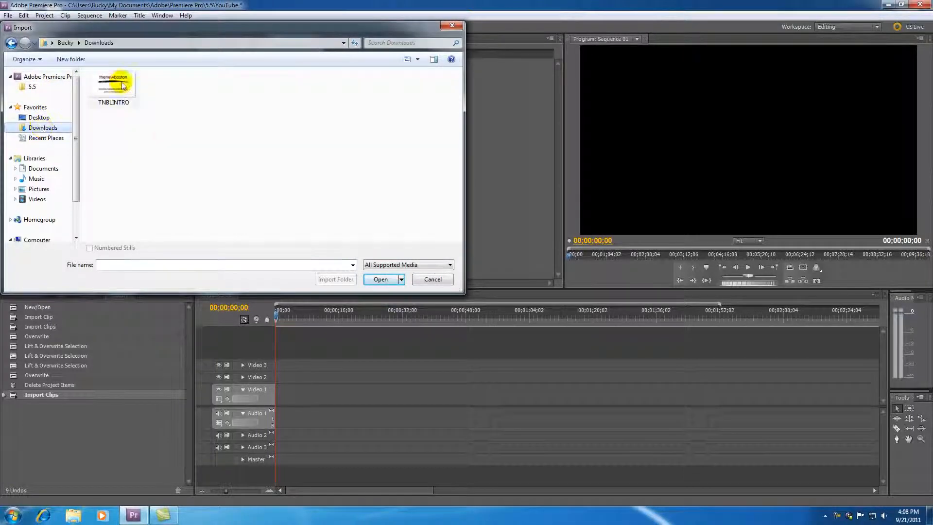
click(113, 85)
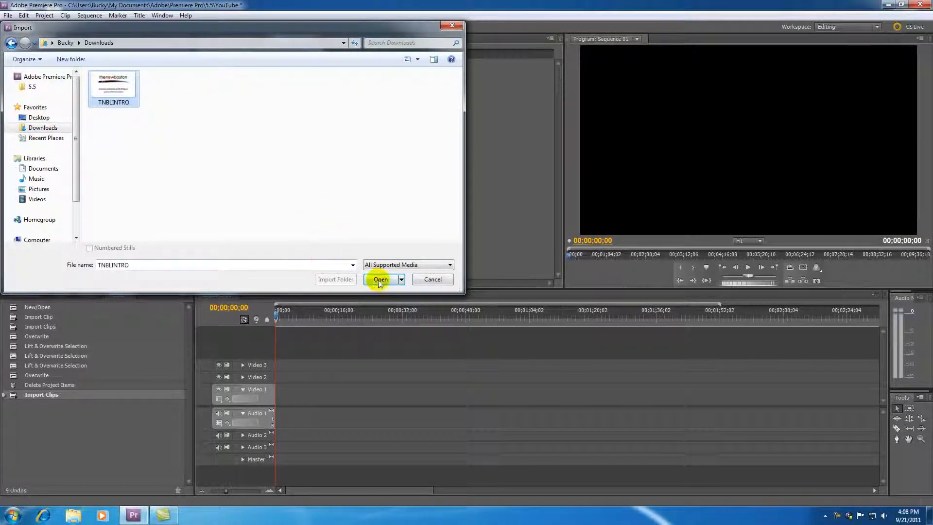
click(380, 280)
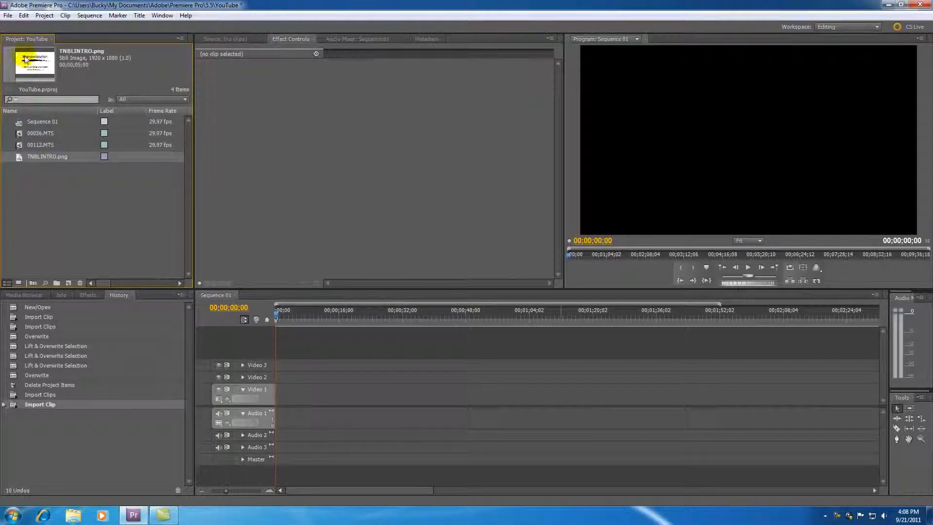
click(57, 189)
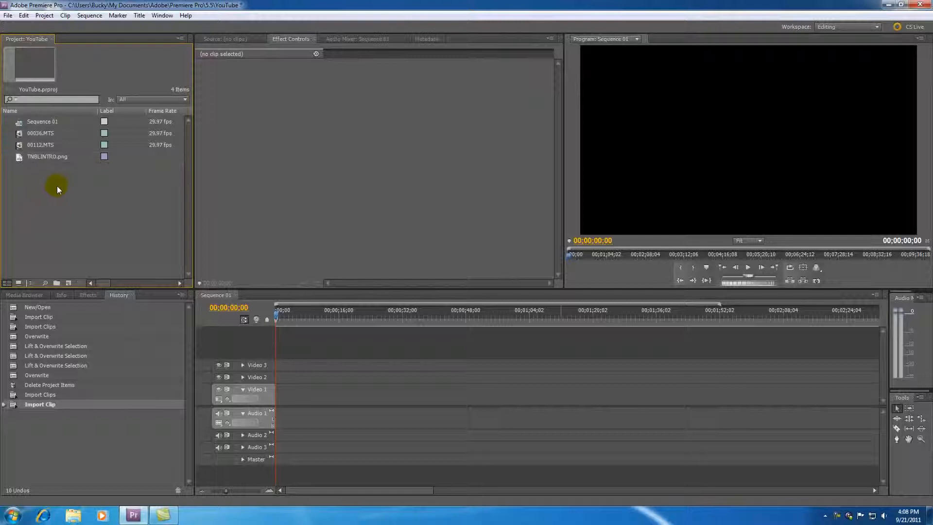
mouse_move(54, 149)
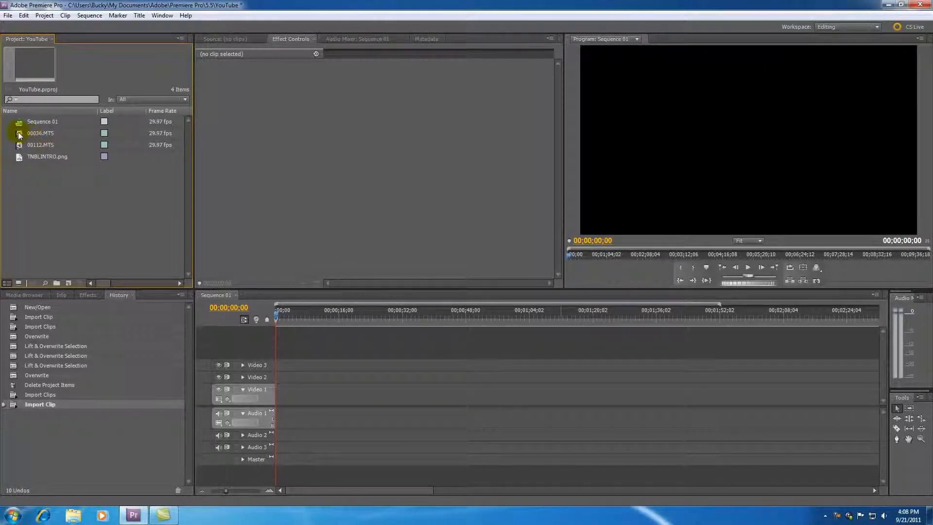
Select the 00036.MTS clip in the Project panel.
click(40, 133)
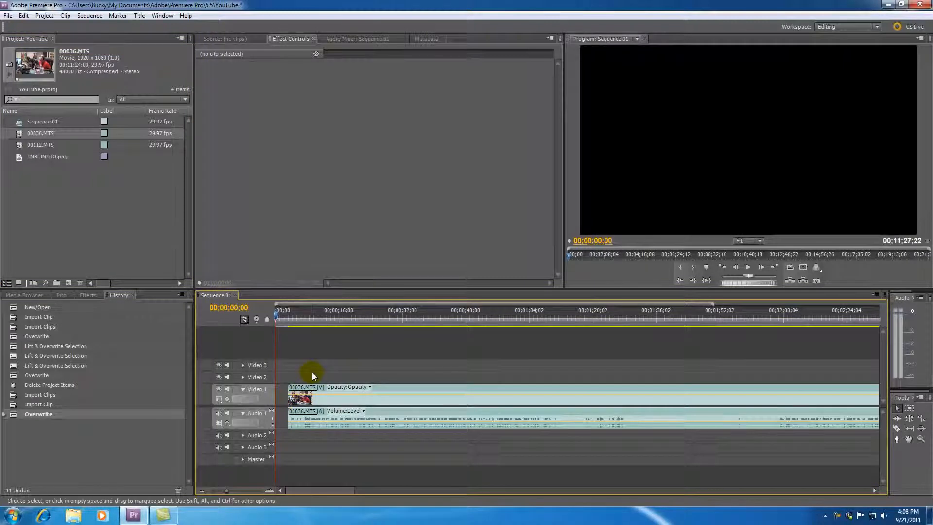
mouse_move(300, 317)
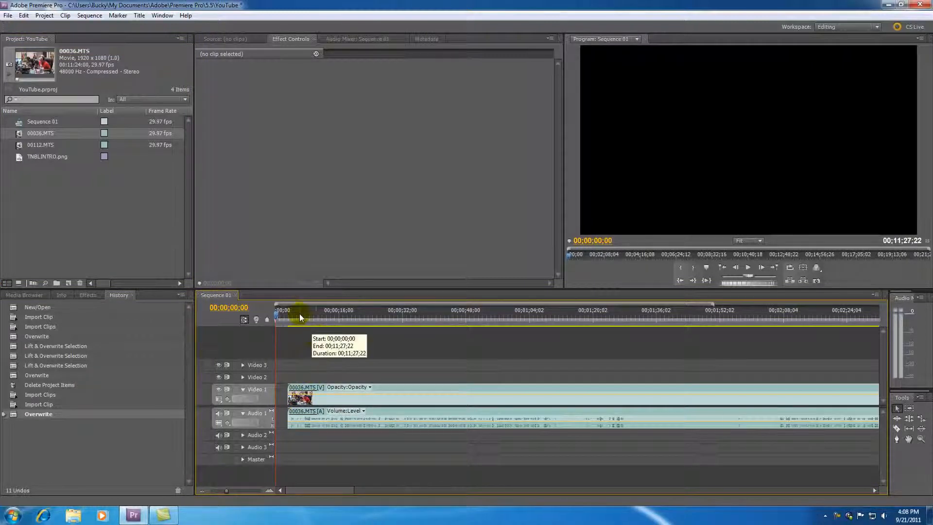
mouse_move(342, 374)
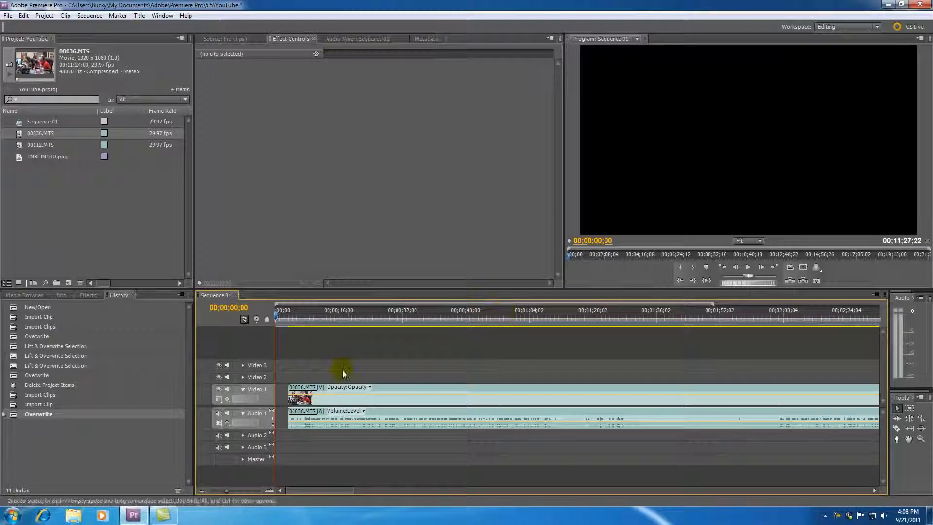
mouse_move(281, 314)
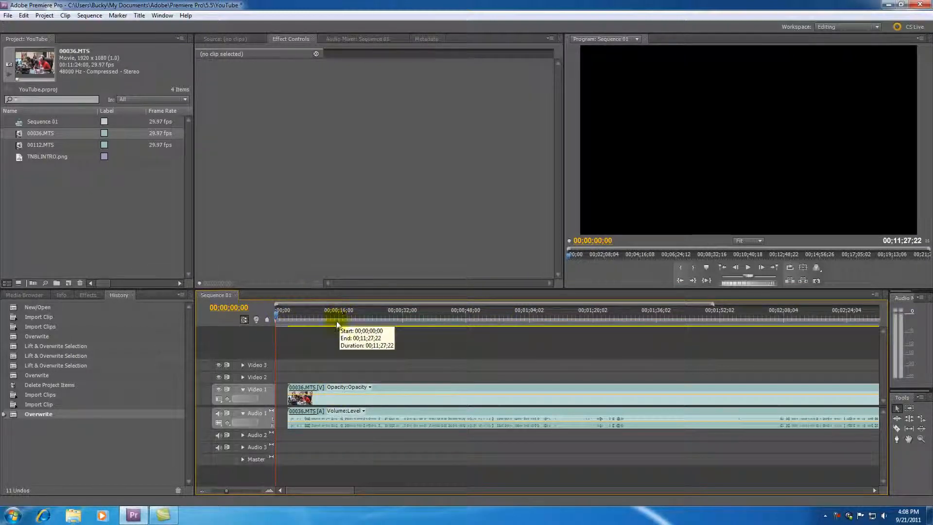
mouse_move(467, 318)
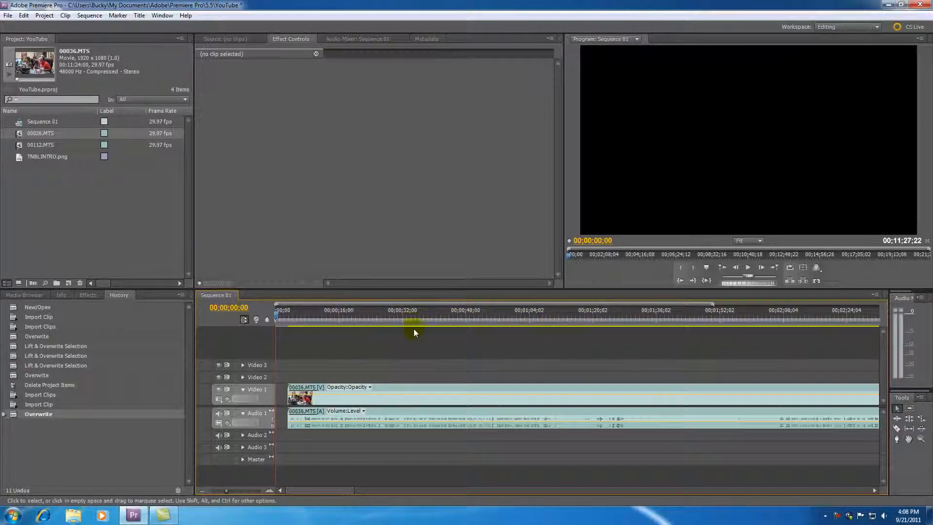
mouse_move(444, 385)
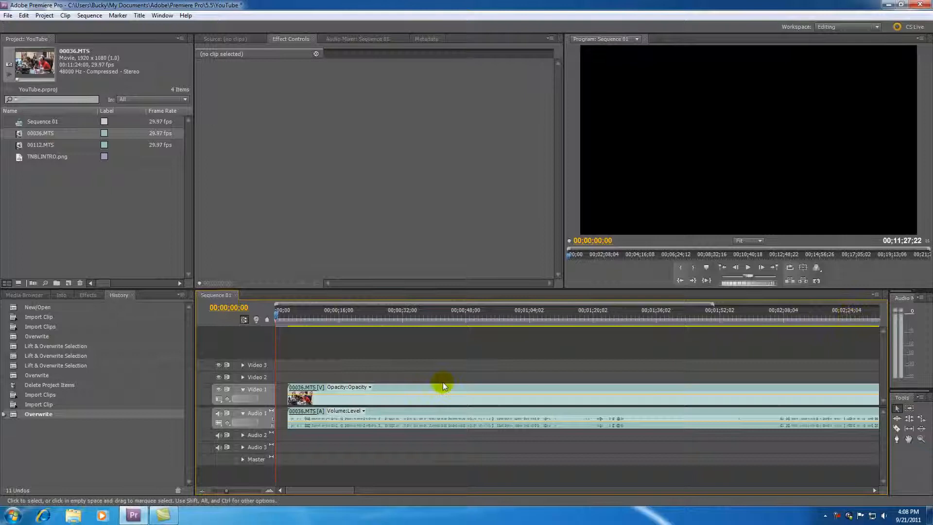
mouse_move(308, 375)
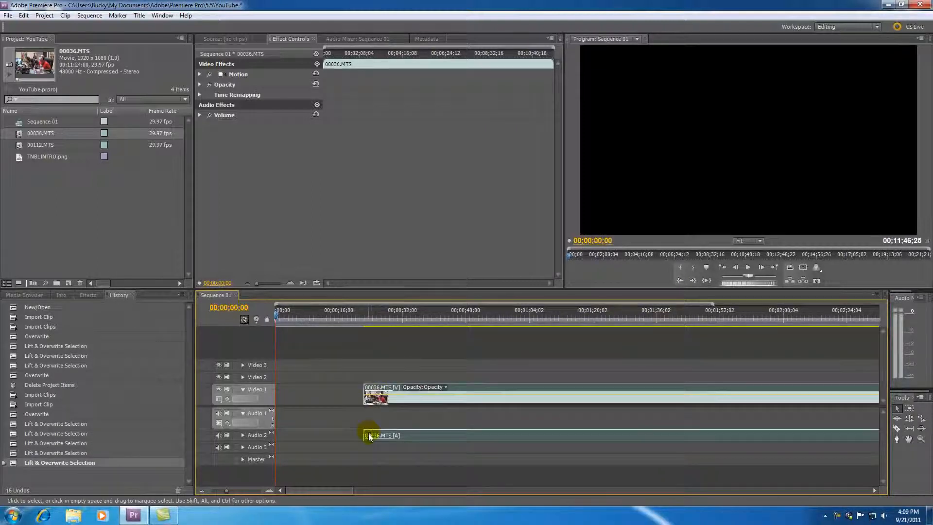
drag(381, 435, 381, 416)
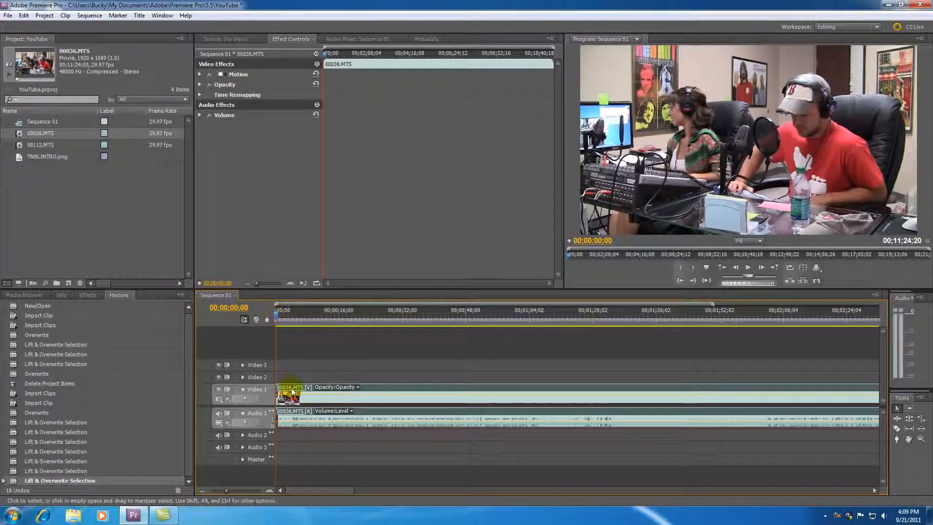
drag(289, 396, 351, 396)
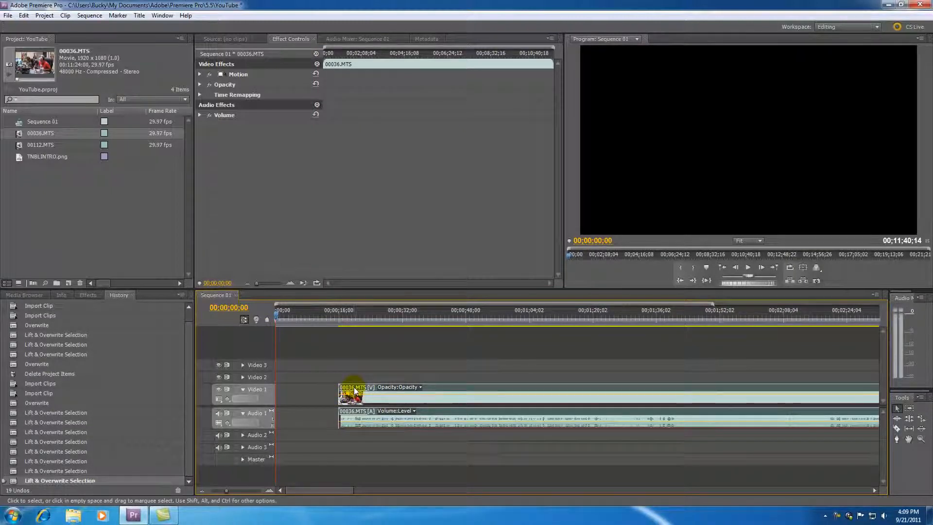
mouse_move(357, 392)
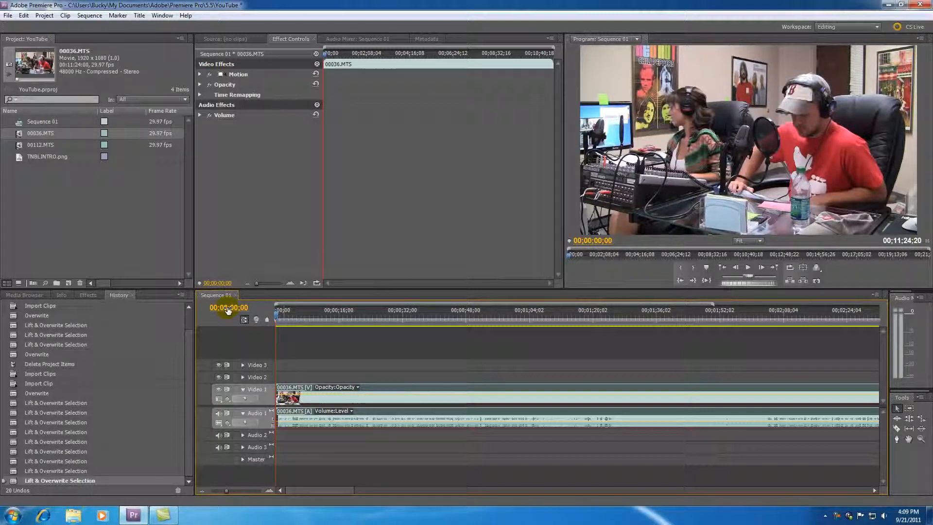
mouse_move(223, 328)
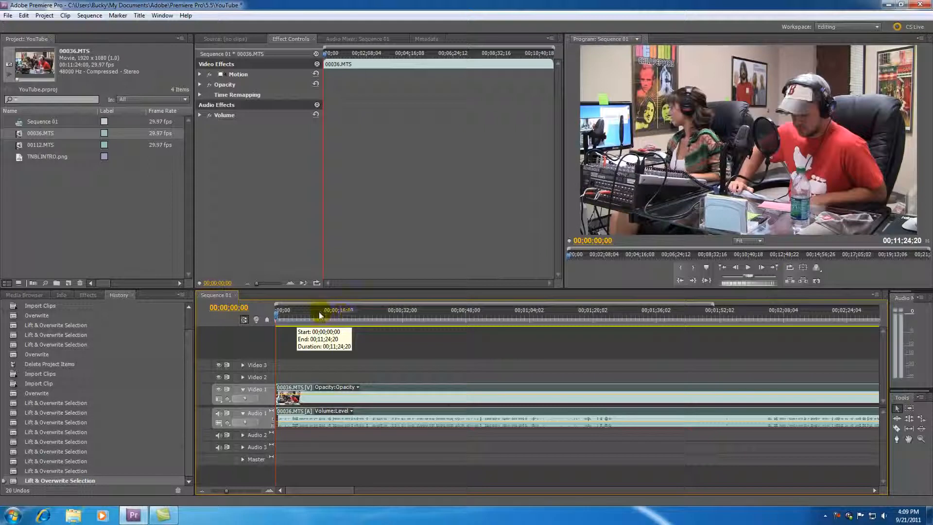
Scrub the Sequence 01 playhead to roughly 00:00:15:02.
click(283, 309)
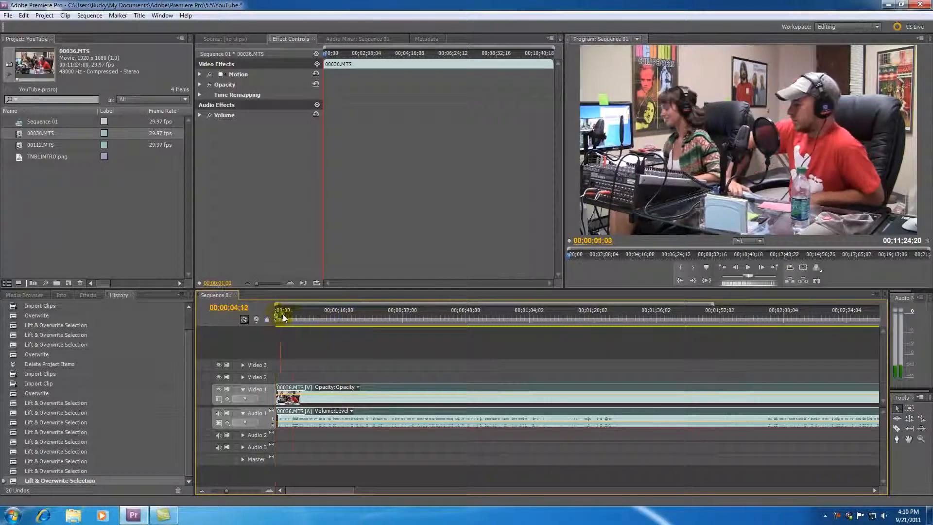
drag(283, 318, 337, 319)
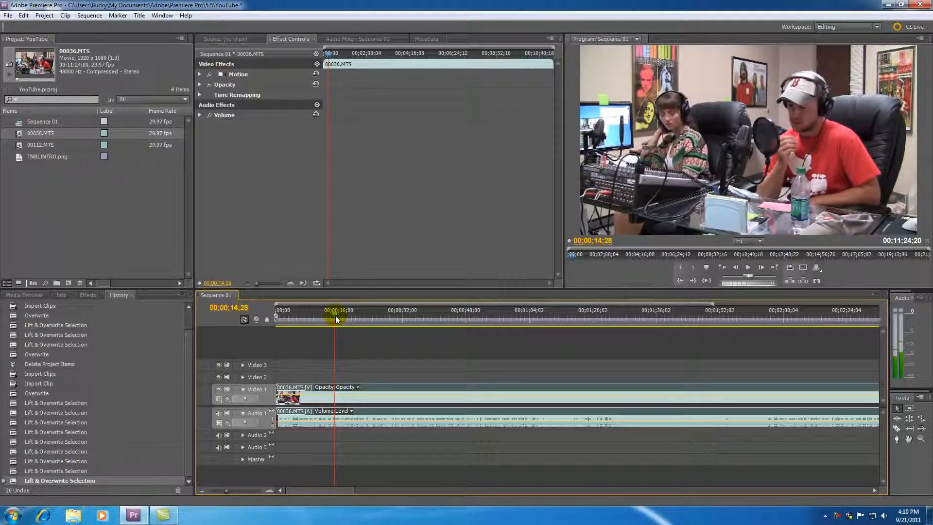
drag(336, 320, 344, 309)
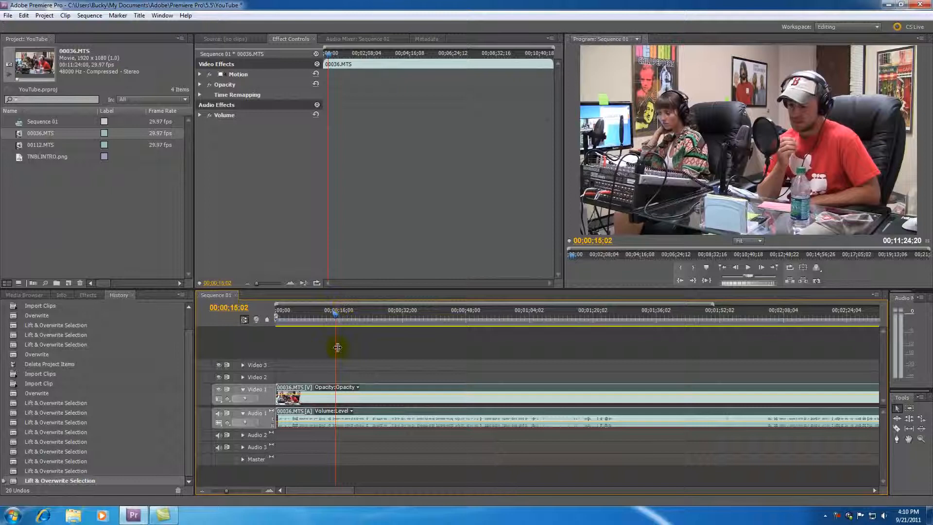
mouse_move(324, 331)
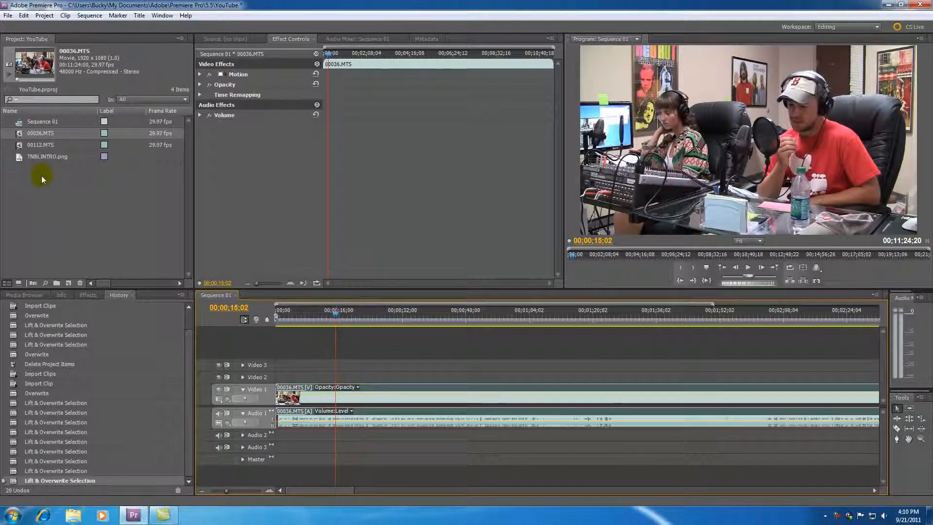
Overwrite TNBLINTRO.png onto Video 2 near 15 seconds, preview it, and select it.
click(47, 156)
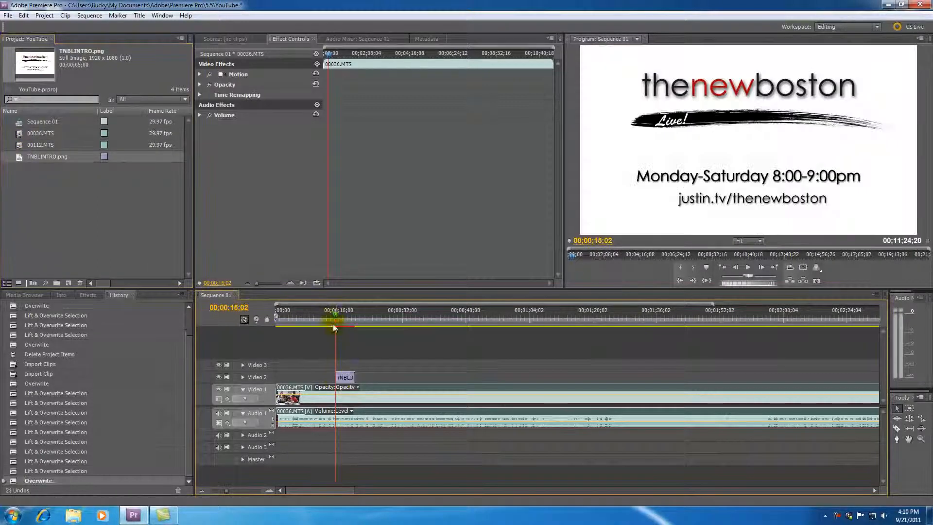
drag(334, 319, 323, 319)
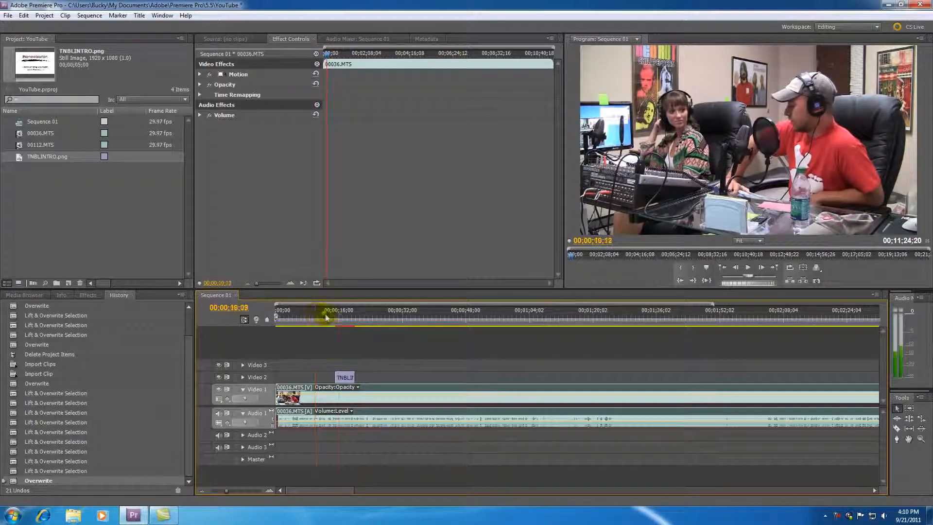
click(488, 316)
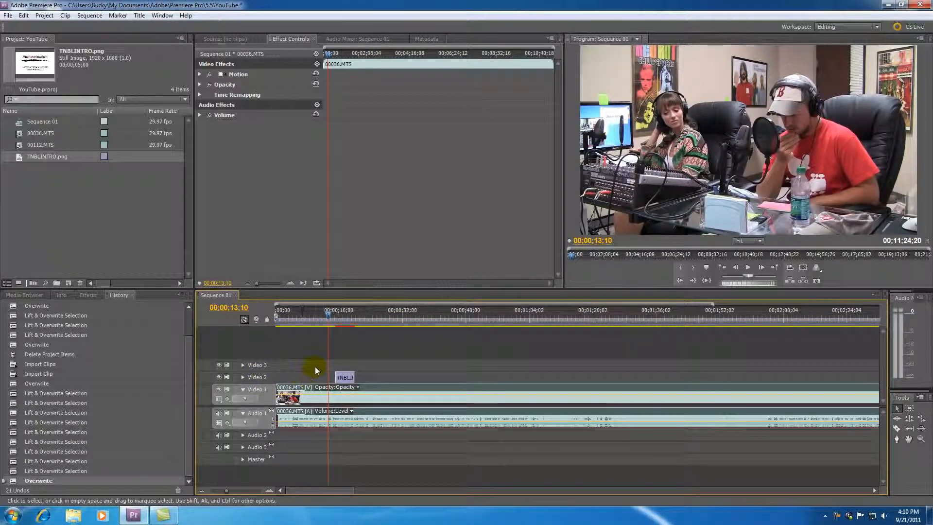
mouse_move(316, 345)
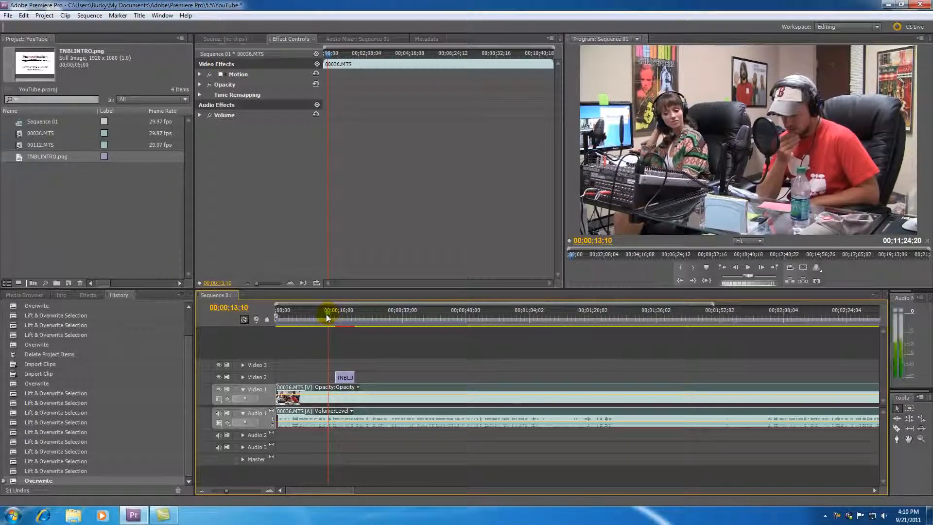
drag(327, 319, 324, 327)
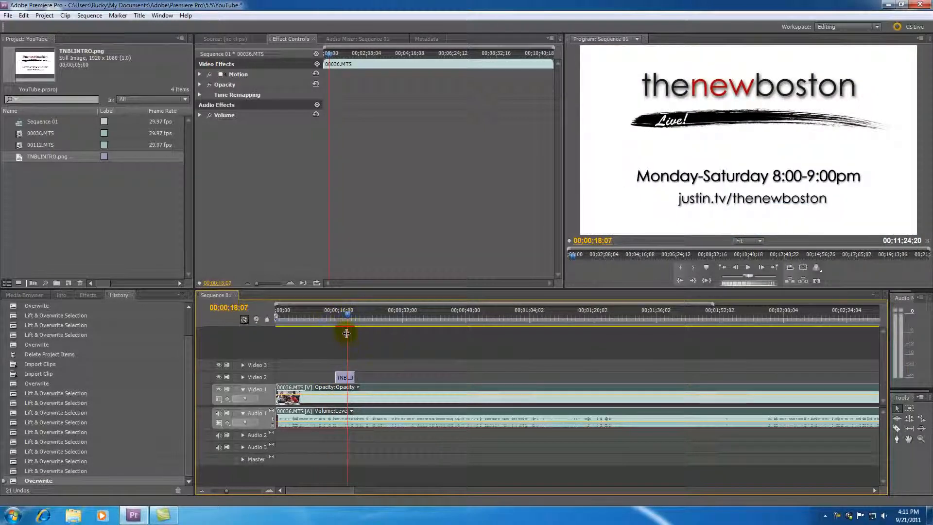
click(344, 378)
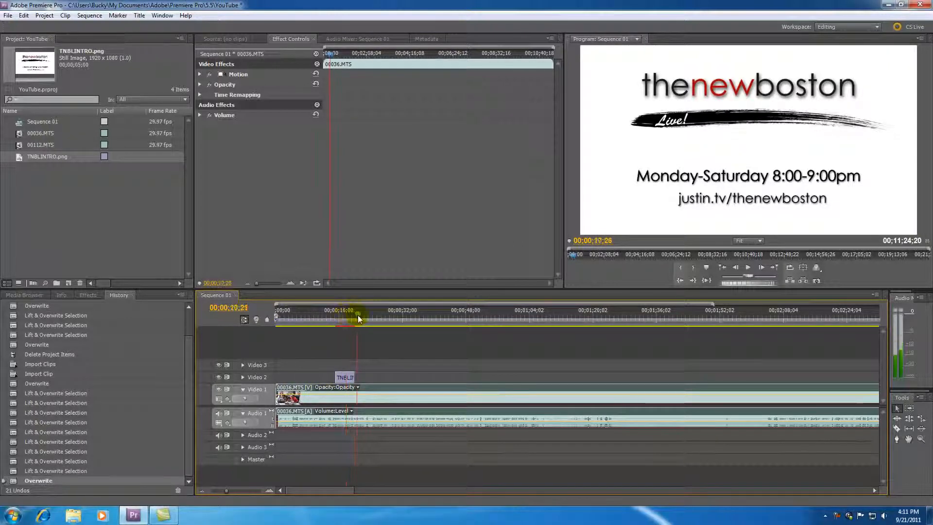
drag(358, 318, 372, 318)
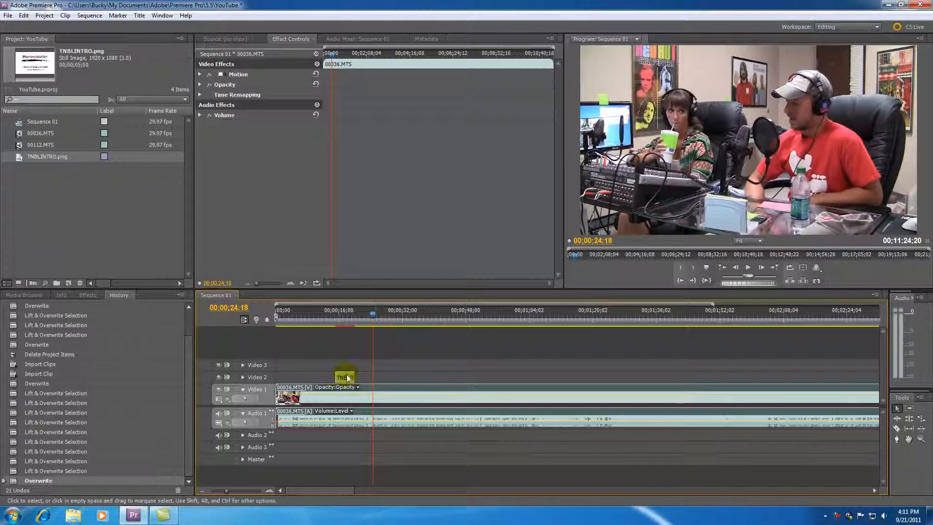
drag(347, 378, 382, 377)
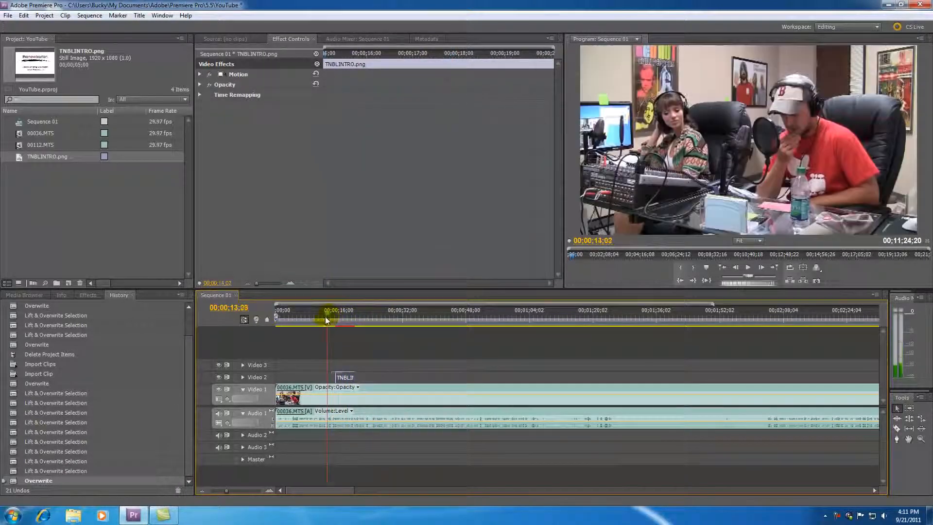
click(368, 388)
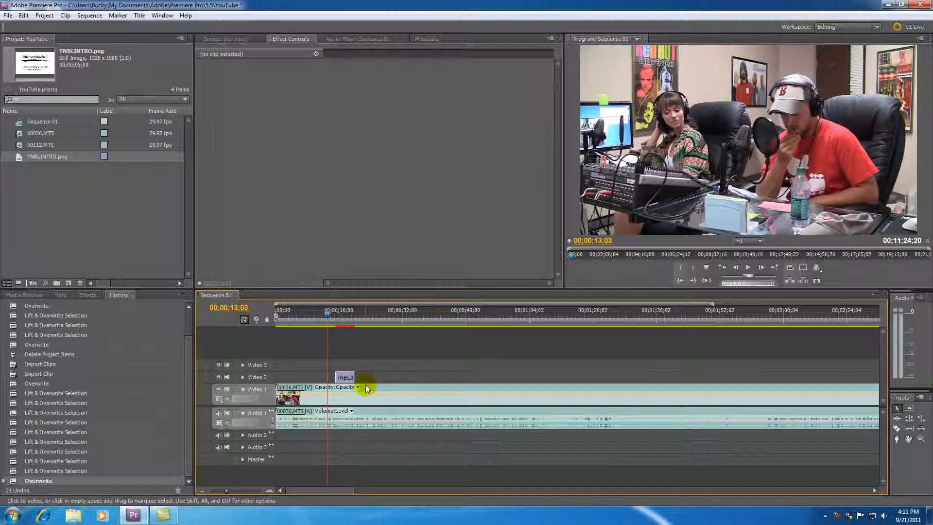
mouse_move(366, 390)
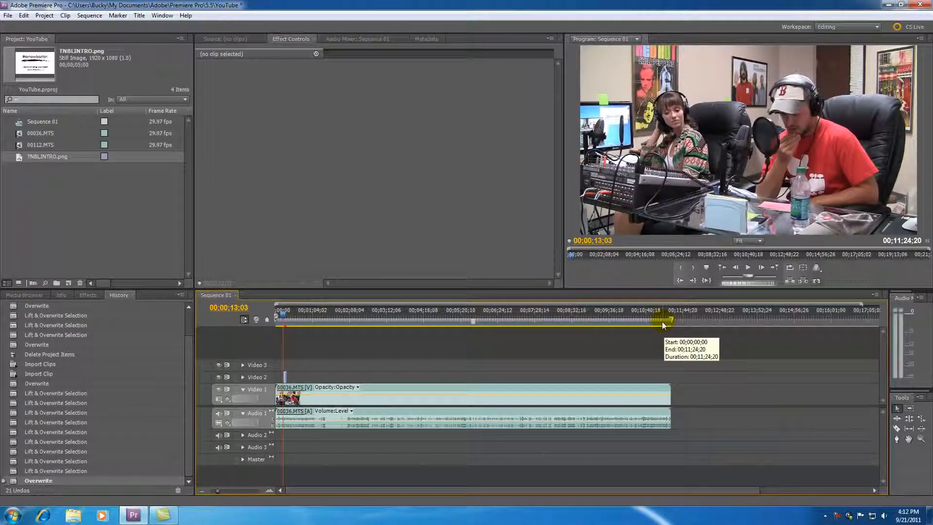
mouse_move(642, 329)
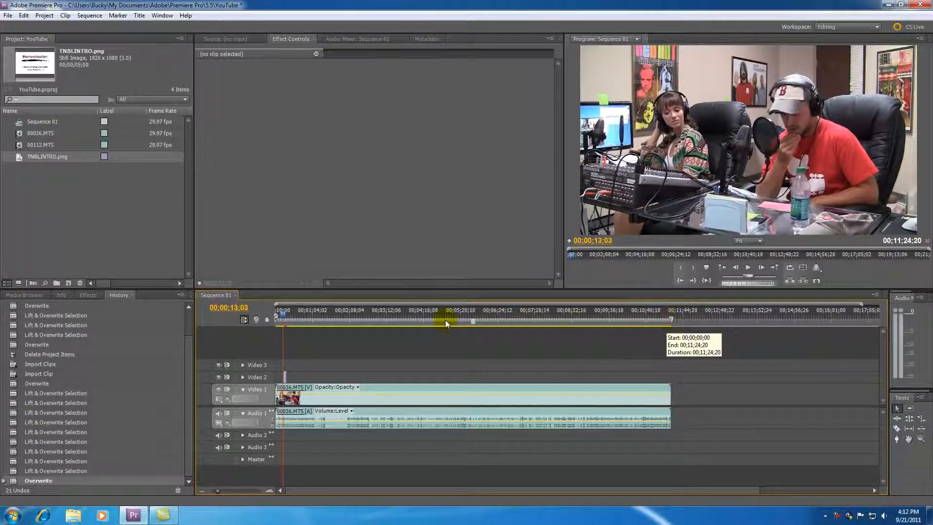
mouse_move(501, 323)
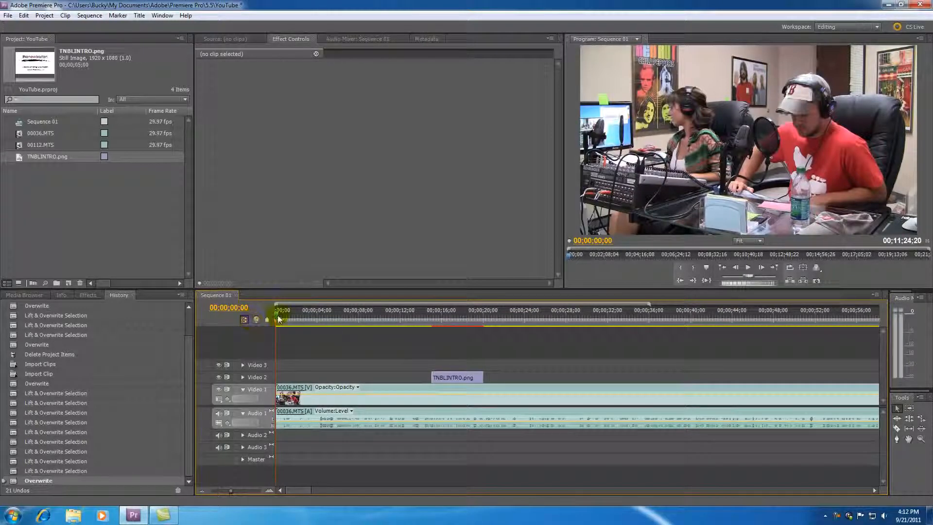
Set the playhead to 00:00:08:00 and snap TNBLINTRO.png on Video 2 to it.
click(416, 309)
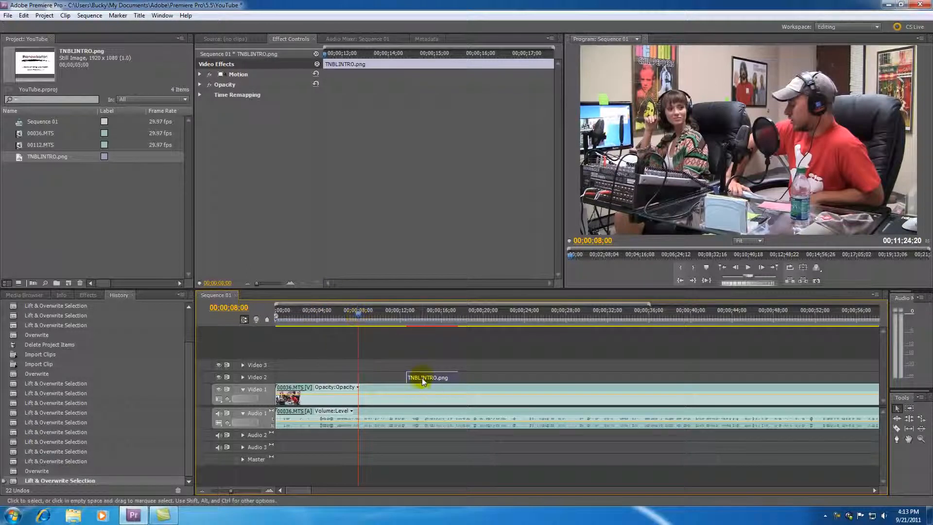
drag(429, 378, 416, 377)
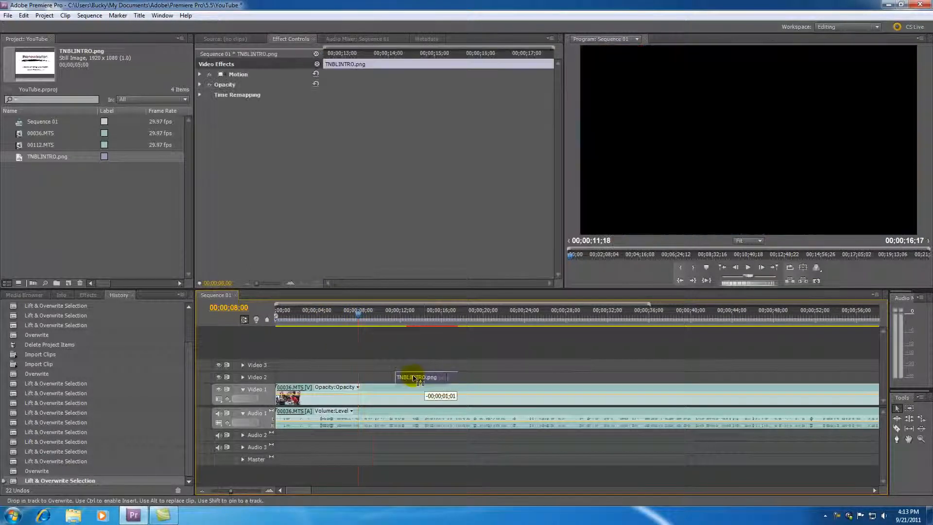
drag(417, 377, 398, 377)
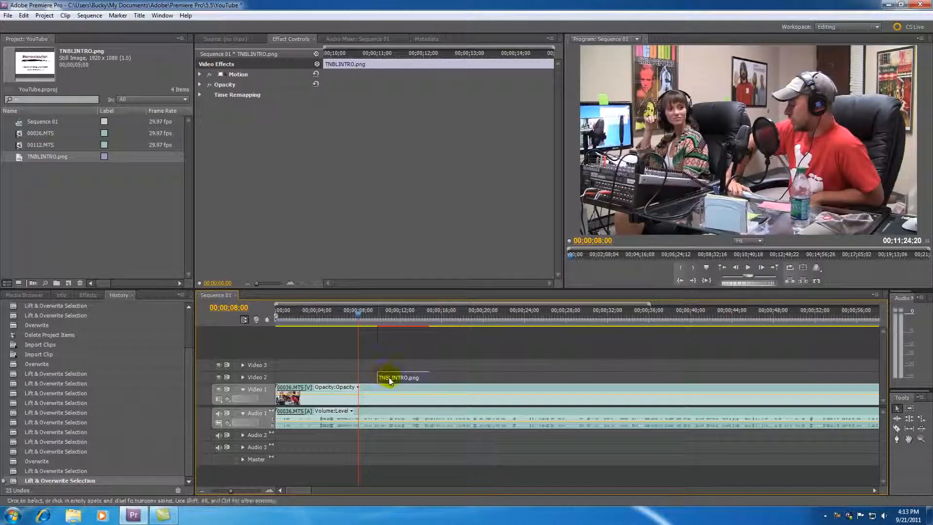
drag(399, 377, 375, 378)
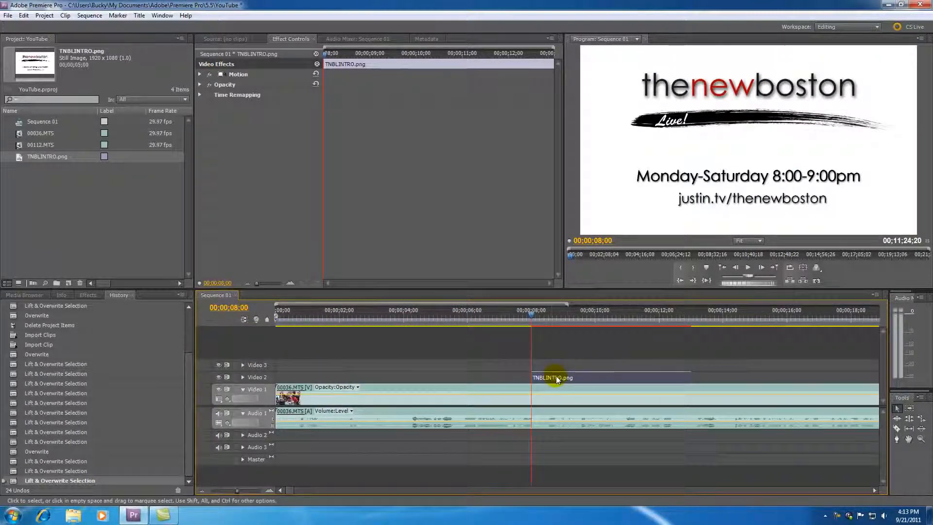
drag(551, 377, 572, 377)
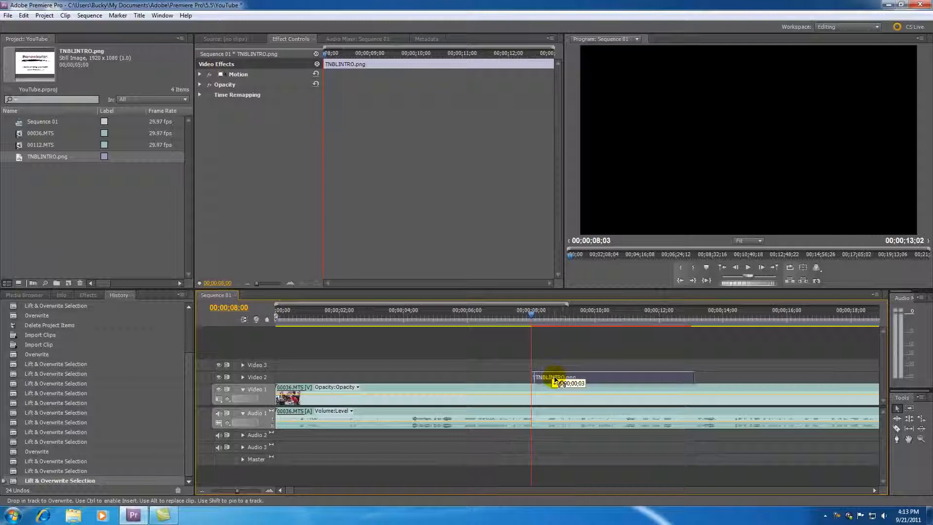
drag(555, 377, 507, 377)
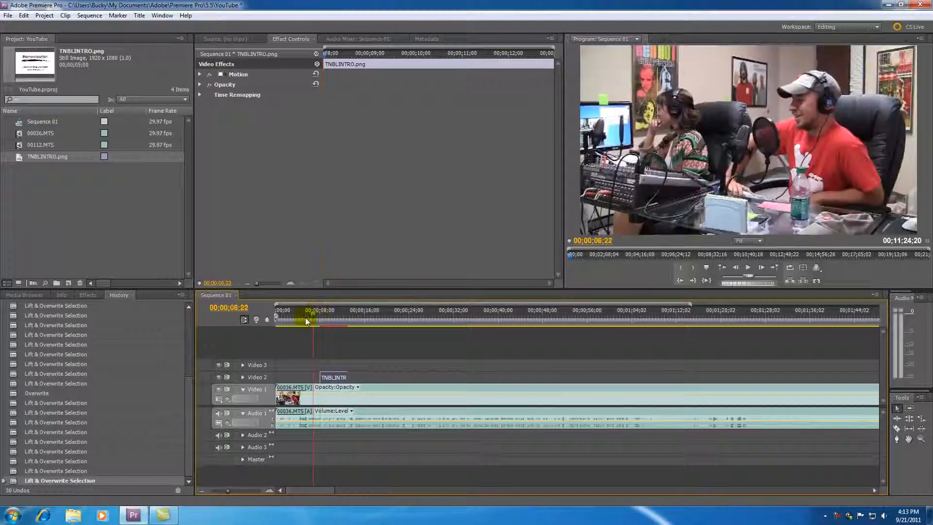
click(334, 377)
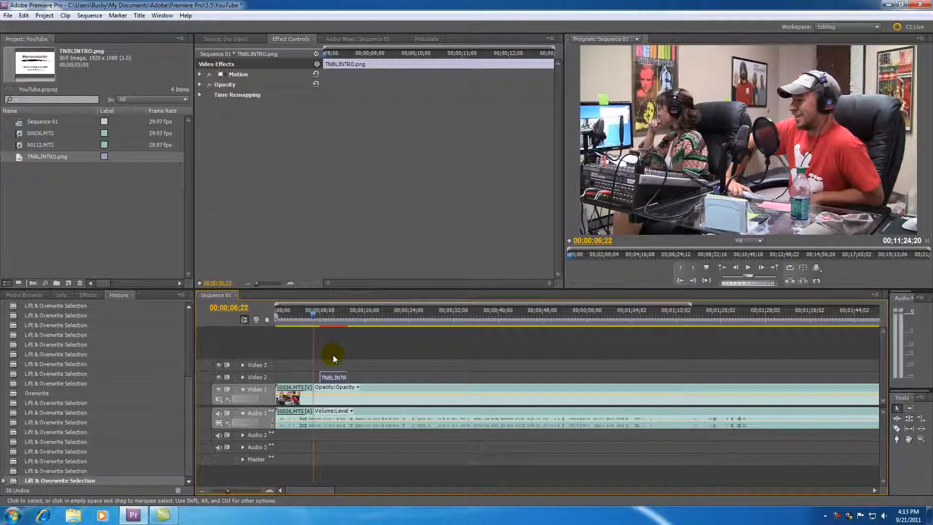
click(328, 315)
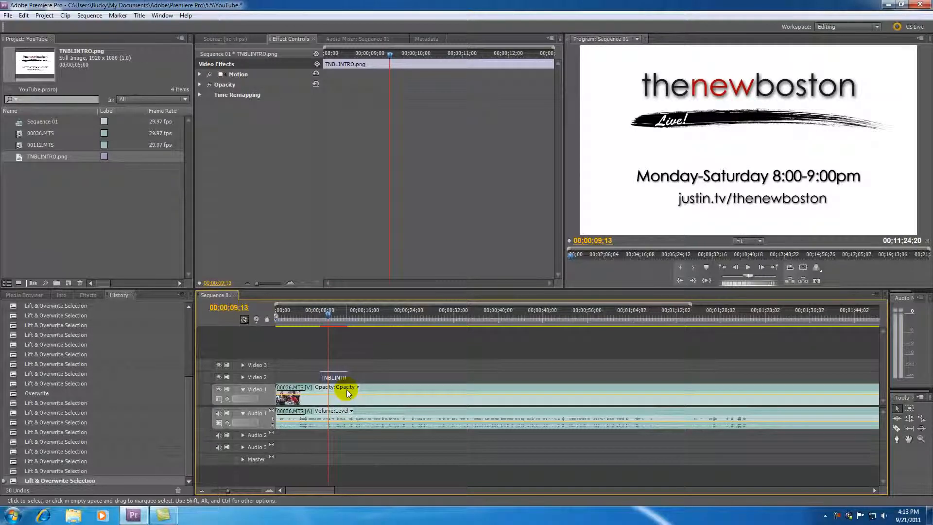
mouse_move(339, 395)
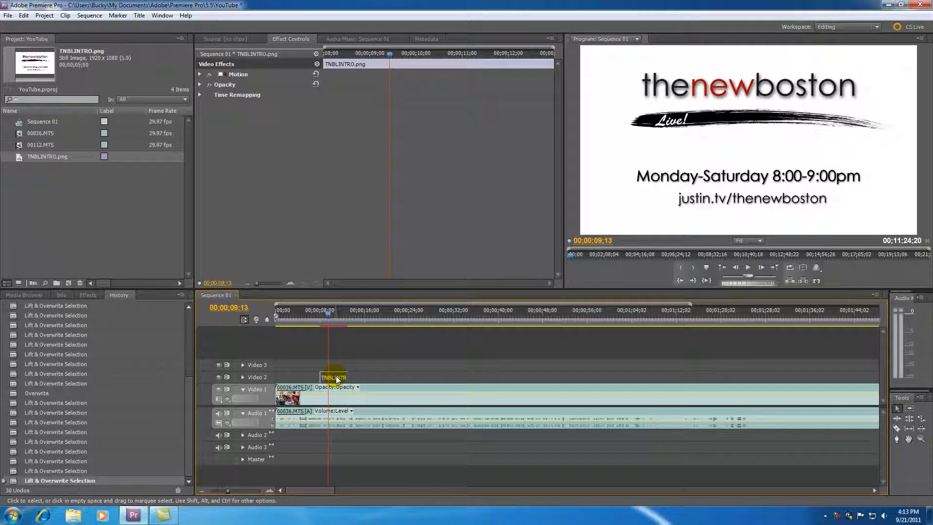
mouse_move(333, 378)
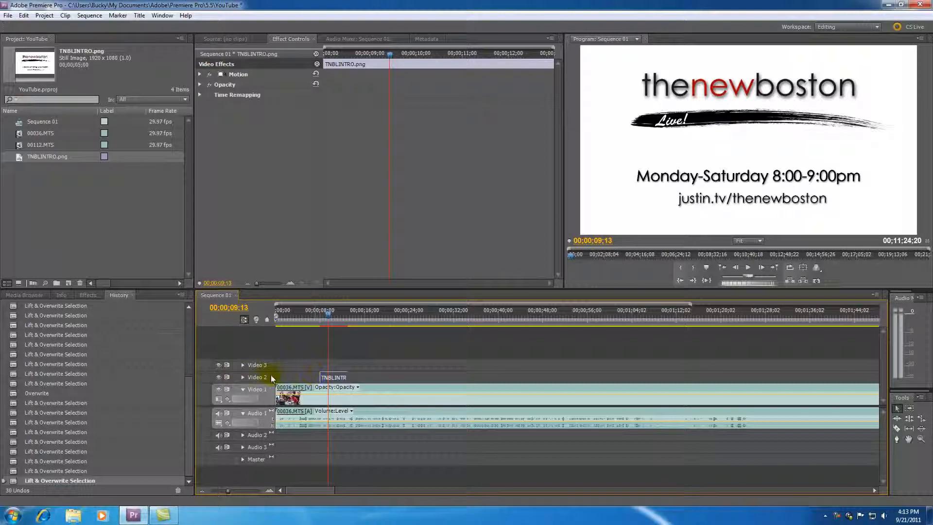
mouse_move(220, 378)
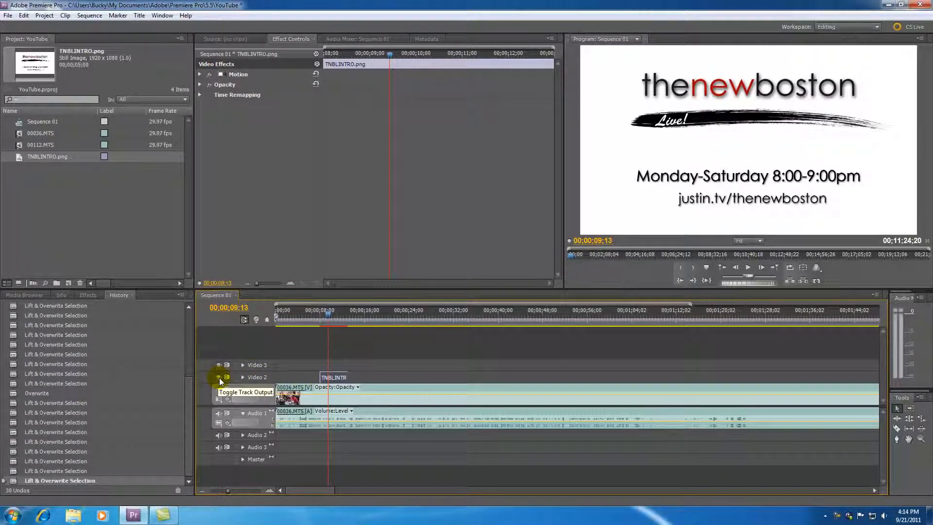
click(220, 376)
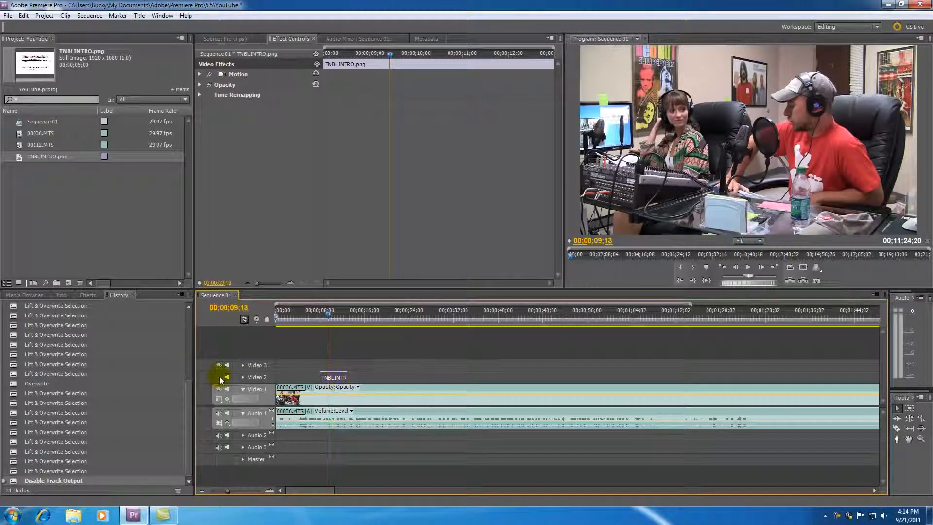
click(220, 377)
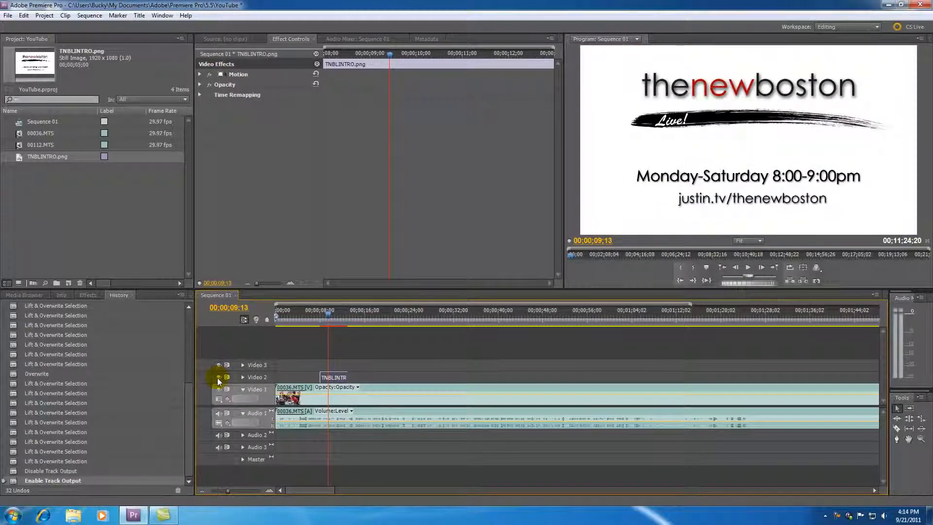
click(219, 377)
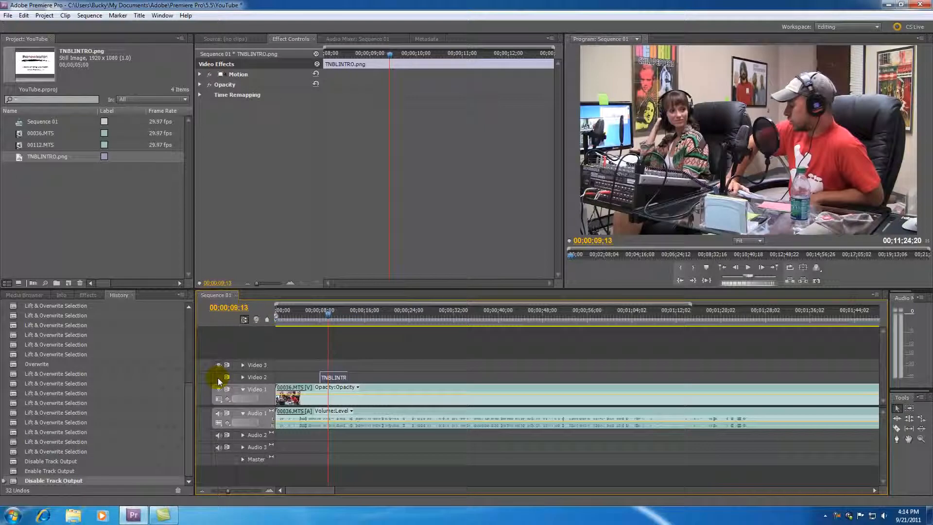
click(220, 377)
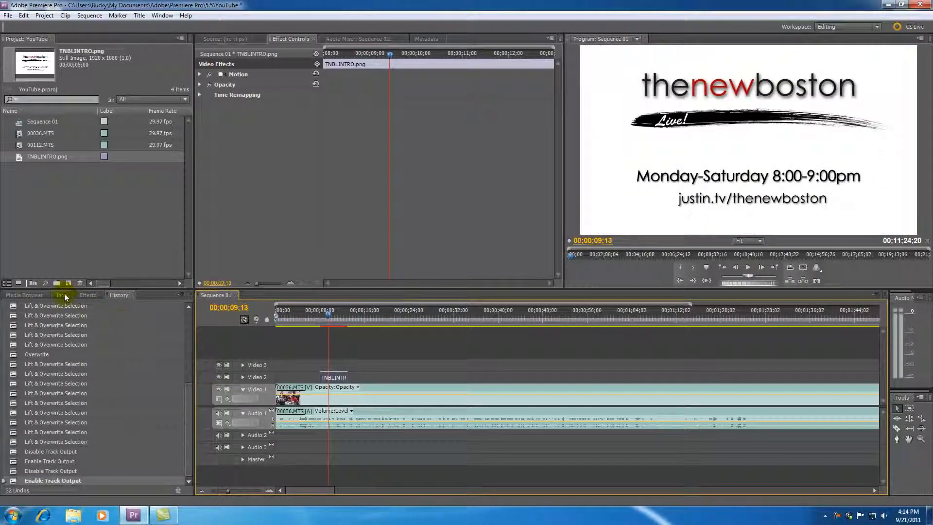
Show the Info panel and expand the Video 1 track.
click(60, 295)
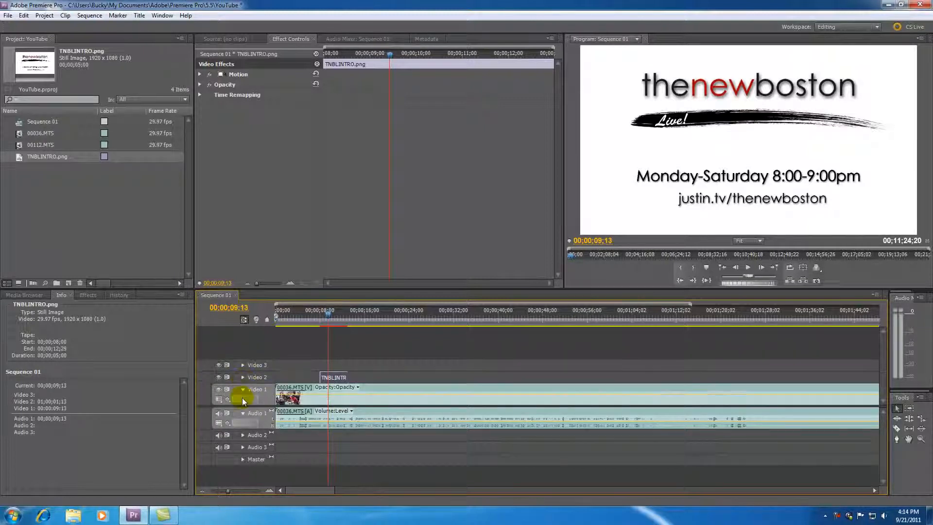
mouse_move(243, 392)
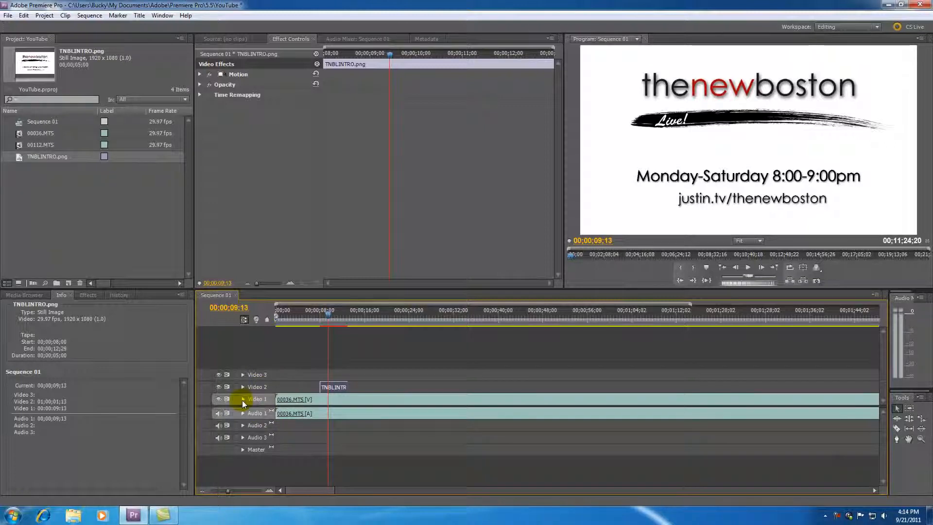
click(242, 399)
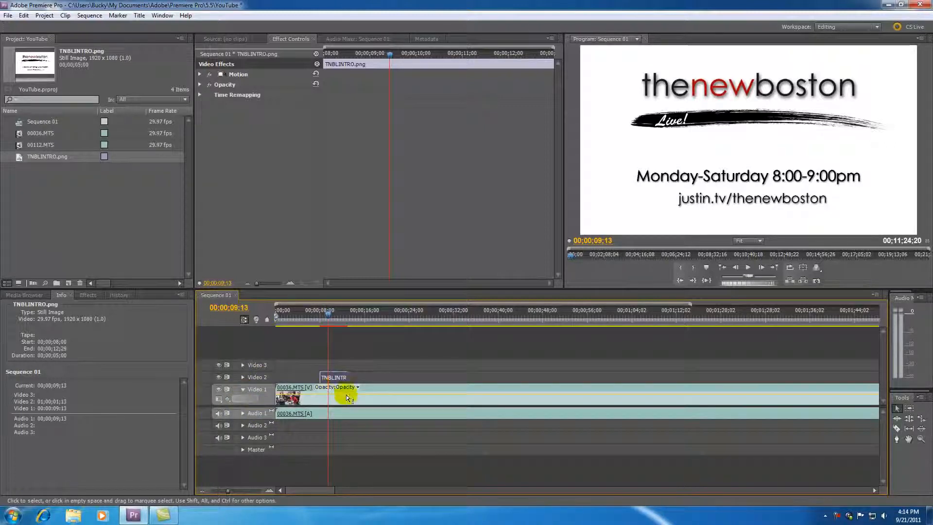
mouse_move(368, 379)
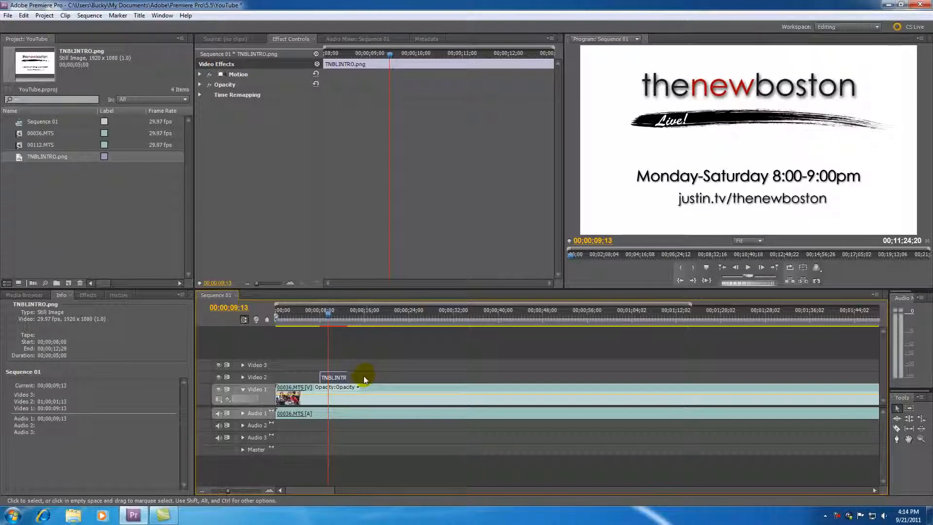
Drop 00112.MTS onto Video 3 and Audio 3, dismissing Add Tracks without adding any.
click(316, 318)
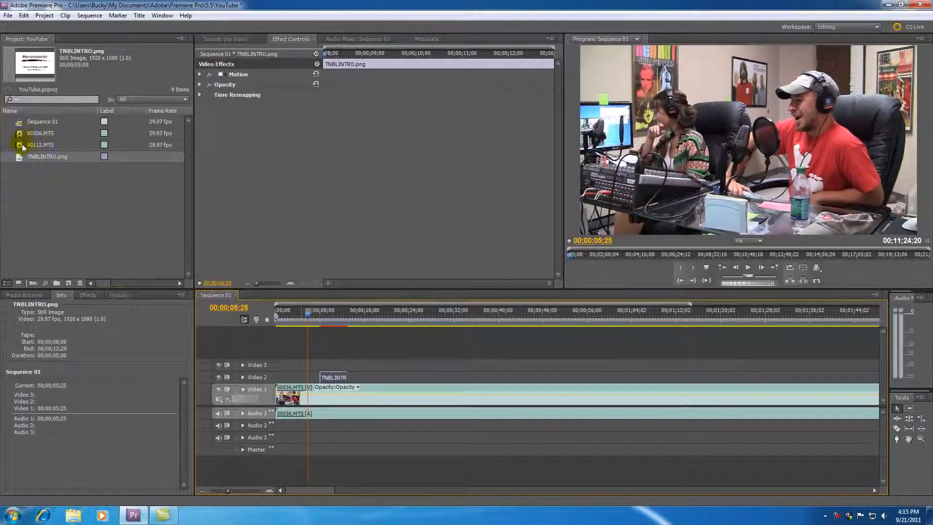
drag(41, 144, 363, 365)
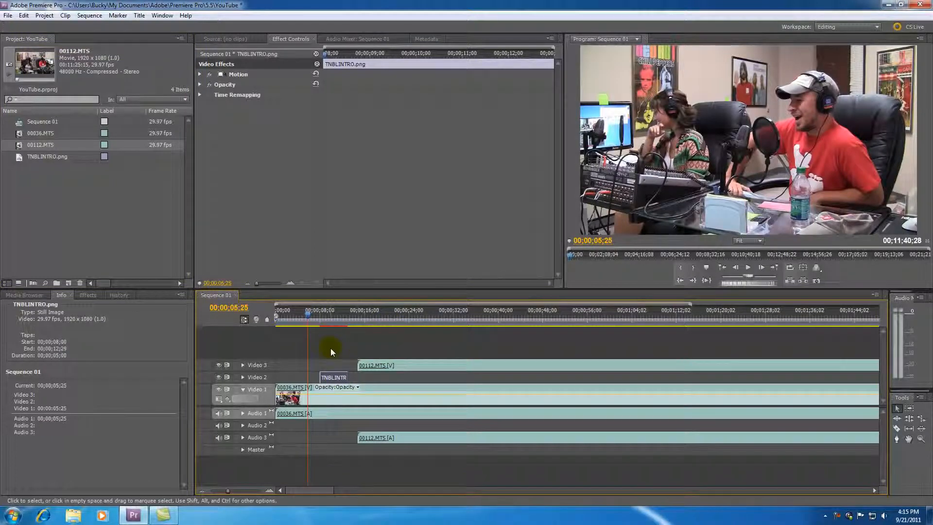
mouse_move(360, 347)
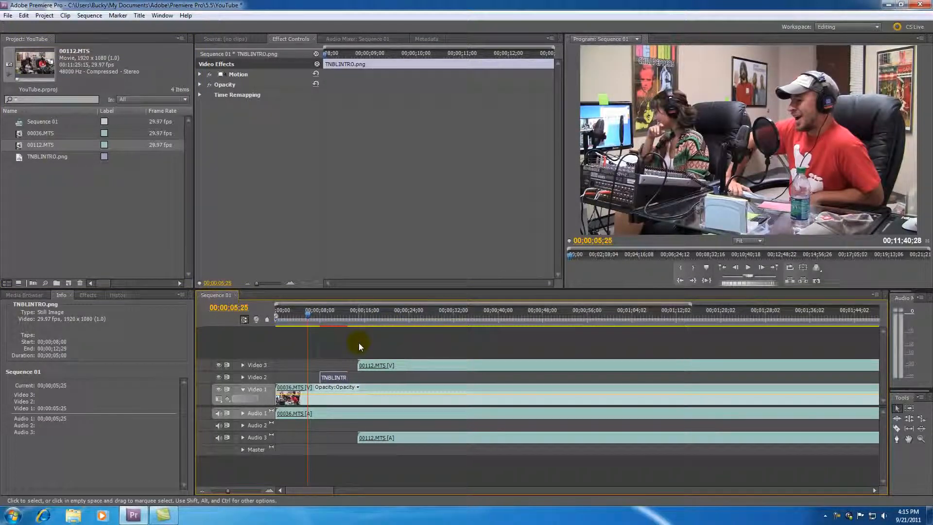
mouse_move(304, 350)
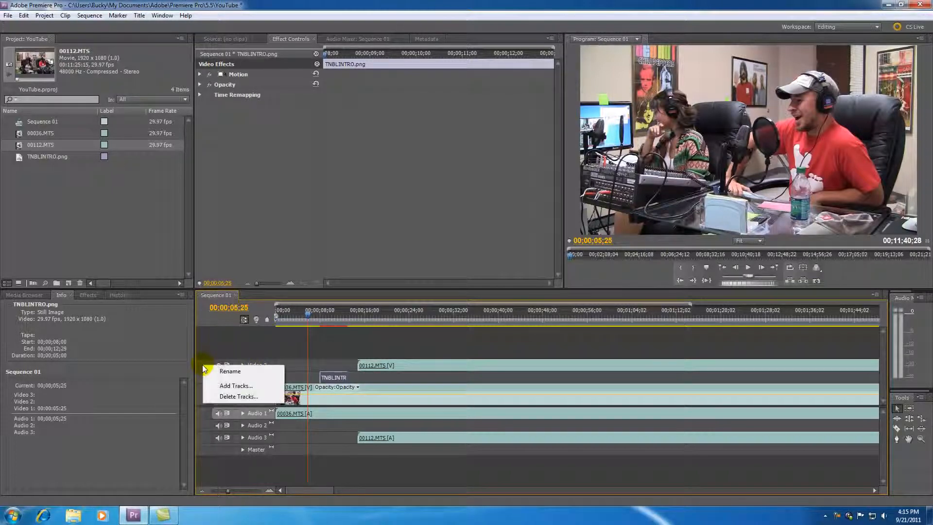
click(235, 386)
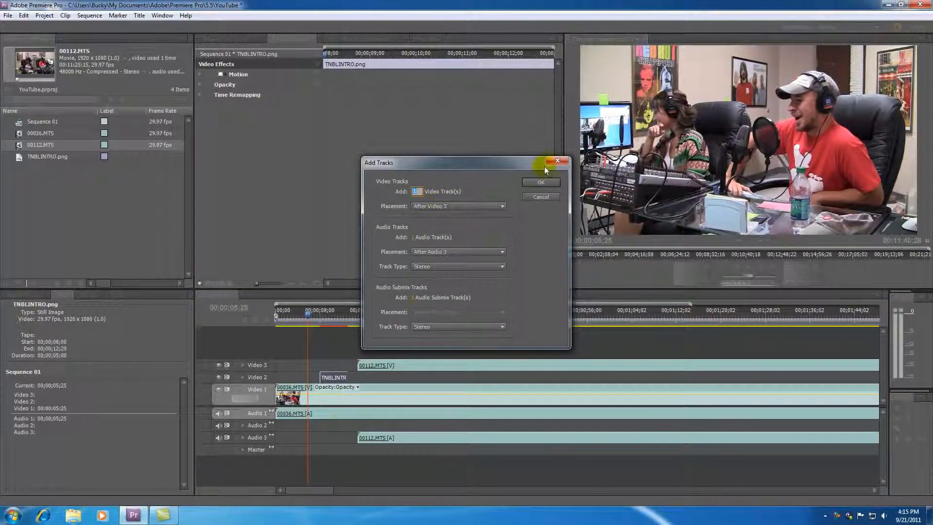
click(559, 162)
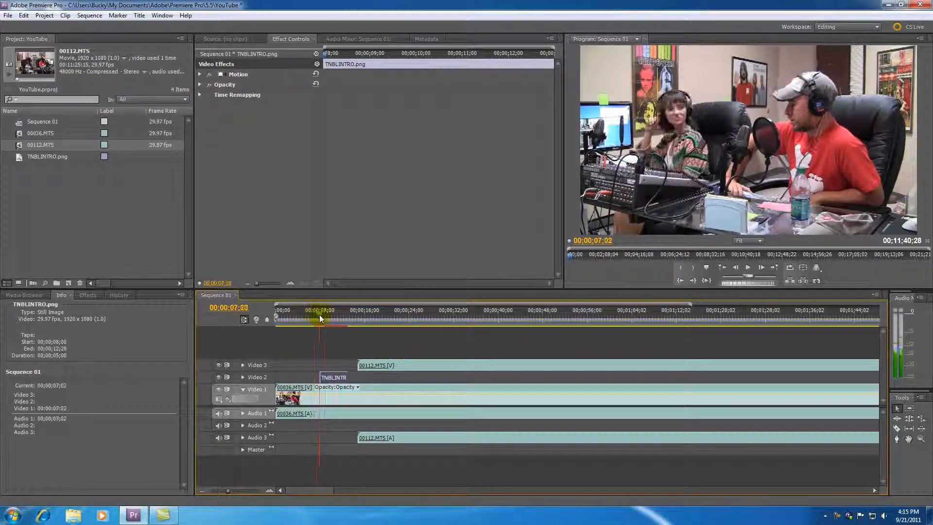
Move 00112.MTS on Video 3 to about 18 seconds and play Sequence 01.
drag(320, 319, 350, 319)
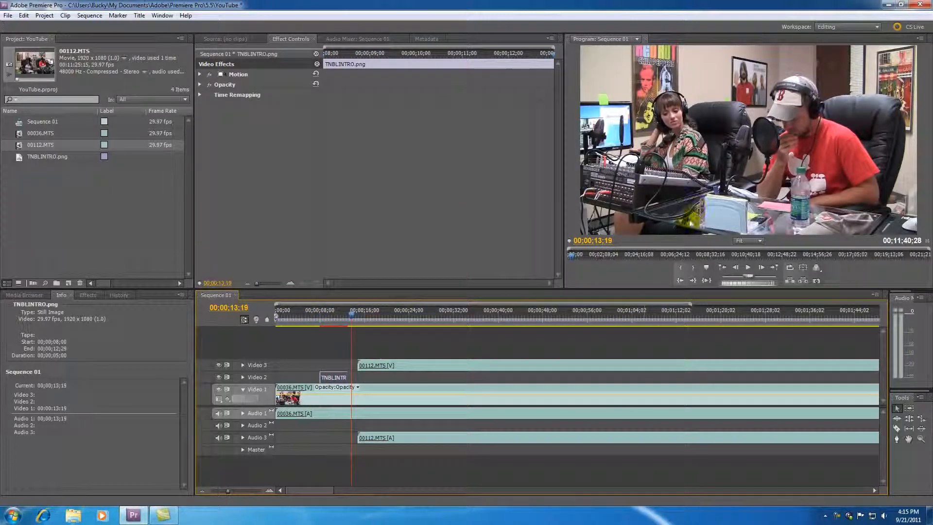
drag(375, 366, 416, 365)
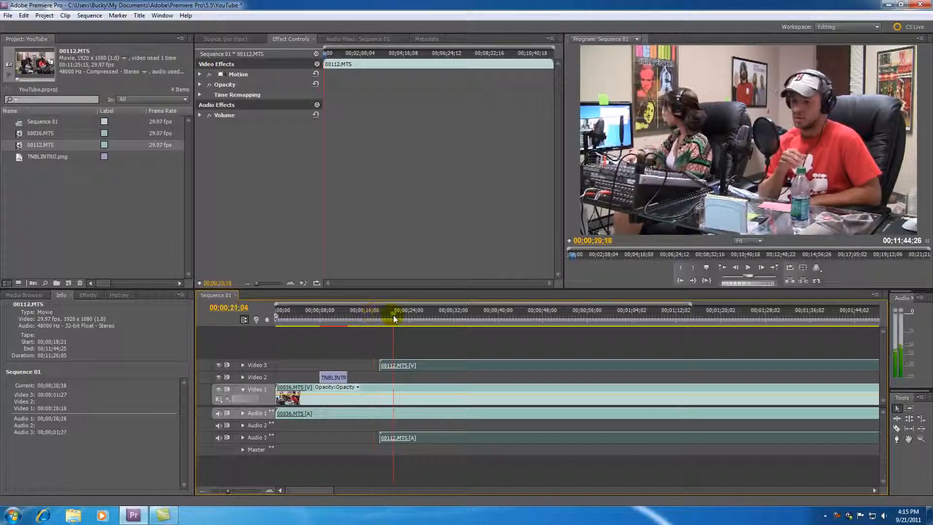
click(394, 315)
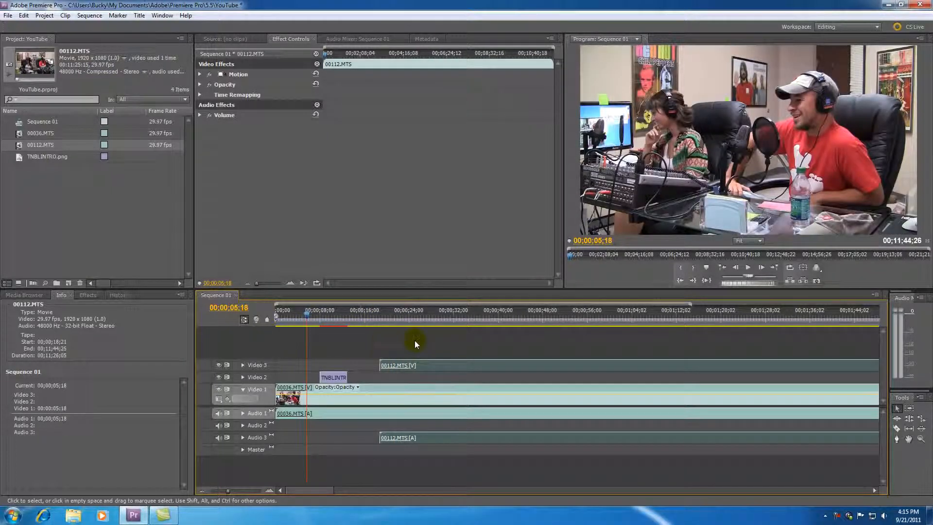
mouse_move(750, 267)
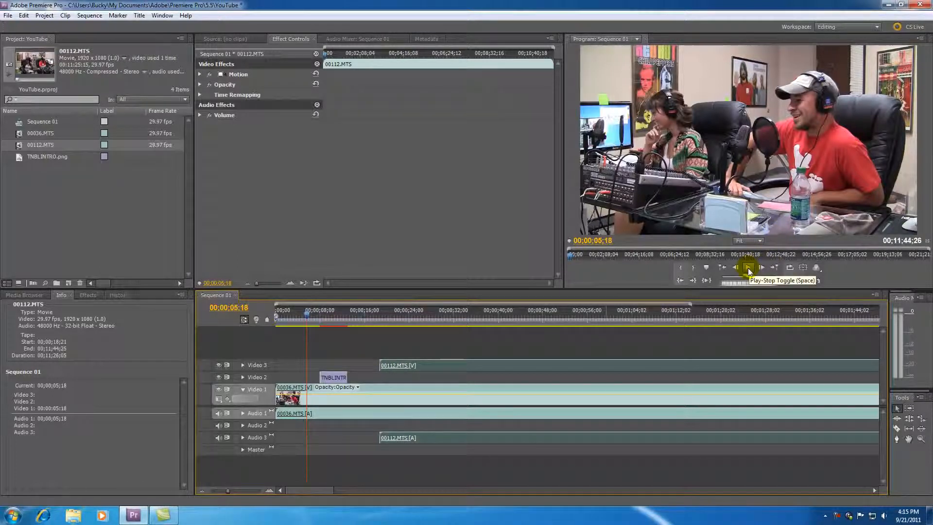
click(748, 267)
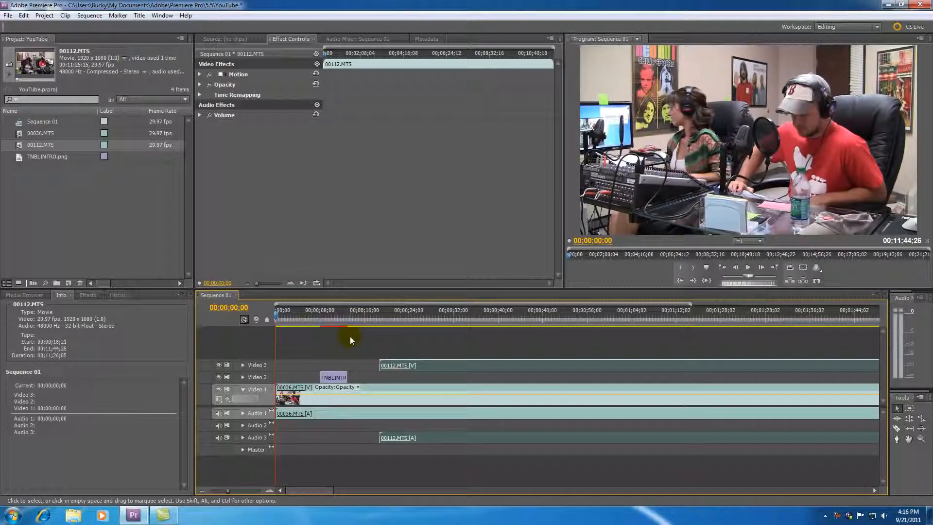
mouse_move(415, 316)
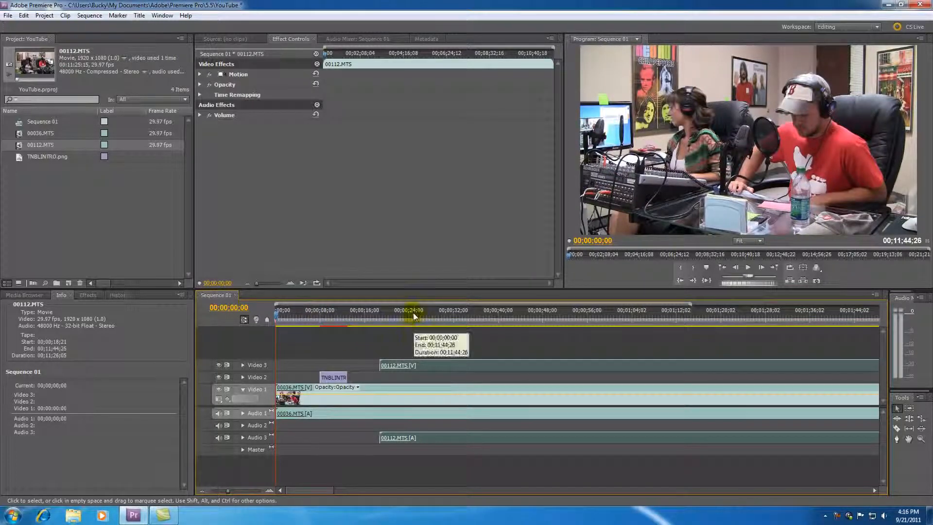
mouse_move(446, 331)
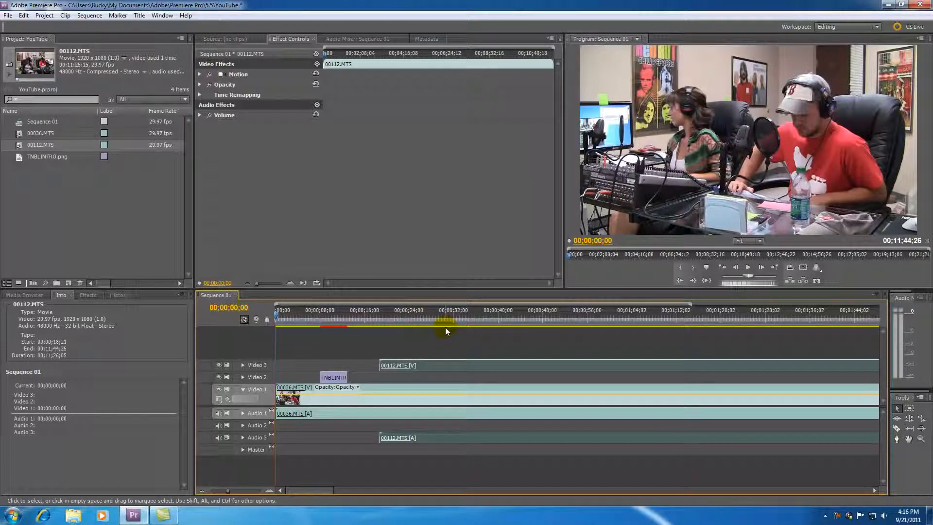
click(748, 268)
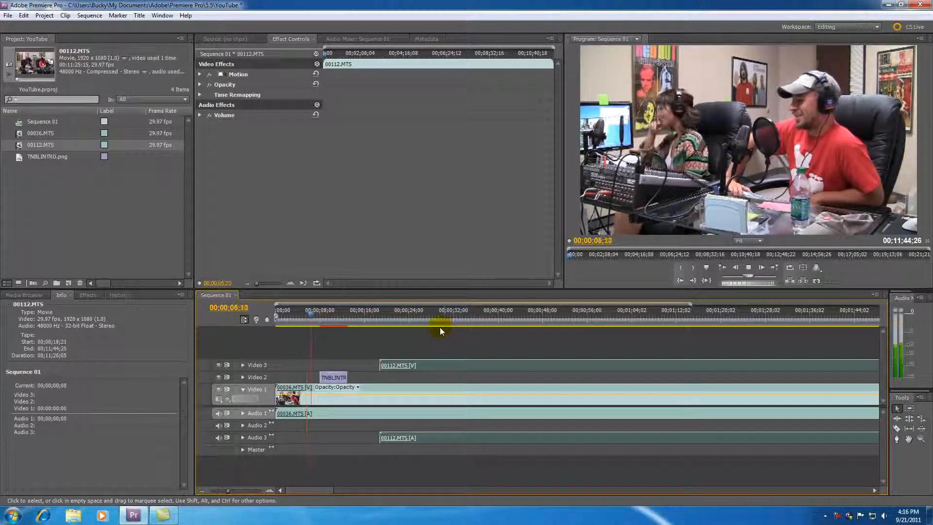
Stop Sequence 01 playback at about 21 seconds.
click(321, 320)
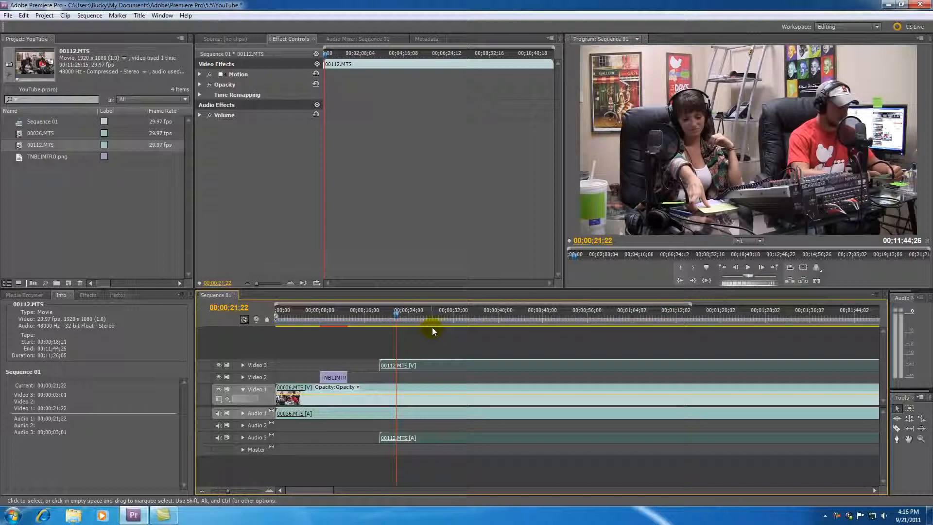
mouse_move(405, 316)
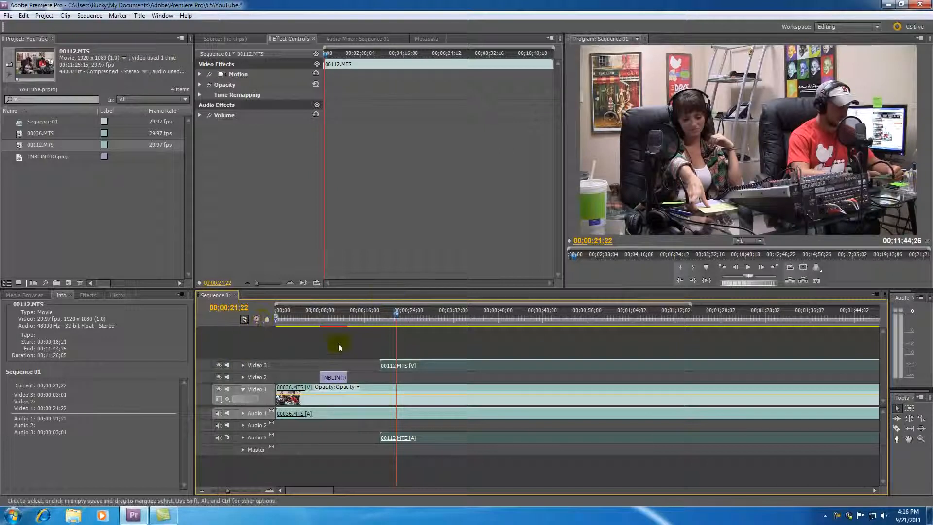
mouse_move(242, 368)
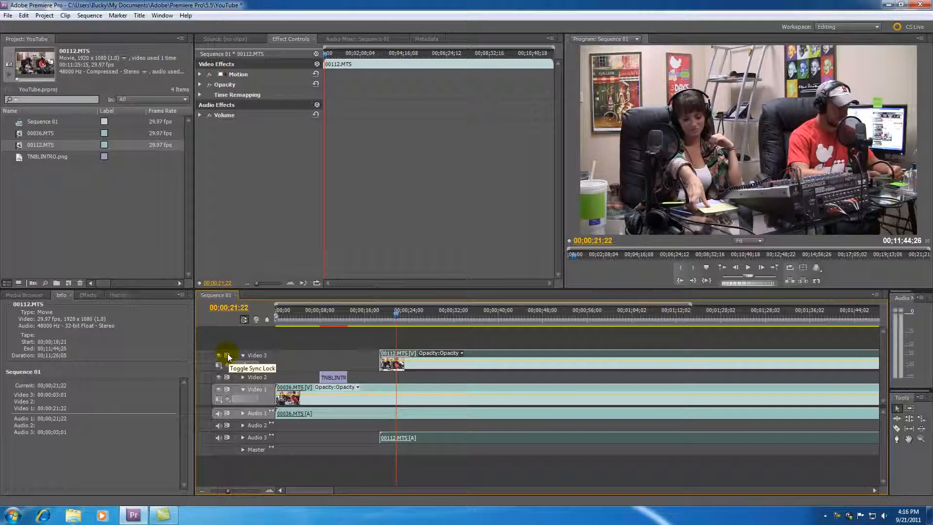
mouse_move(241, 357)
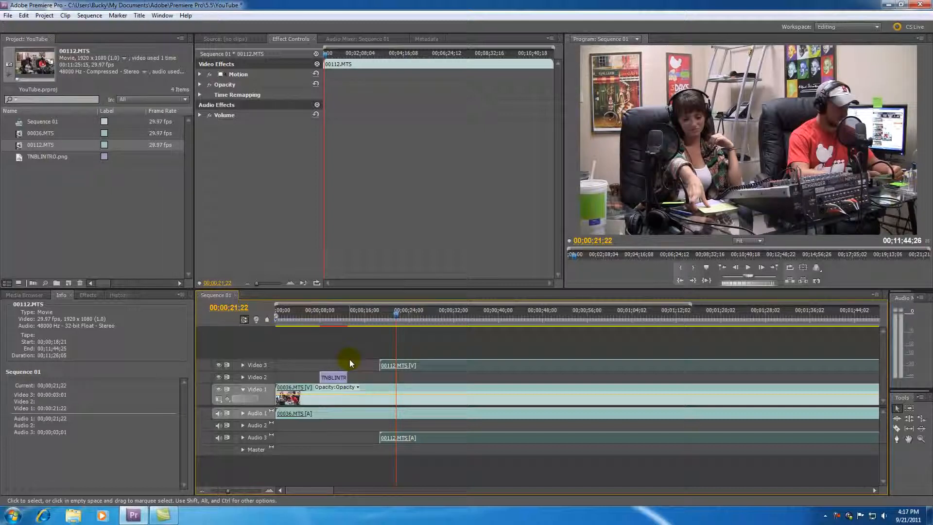
mouse_move(837, 514)
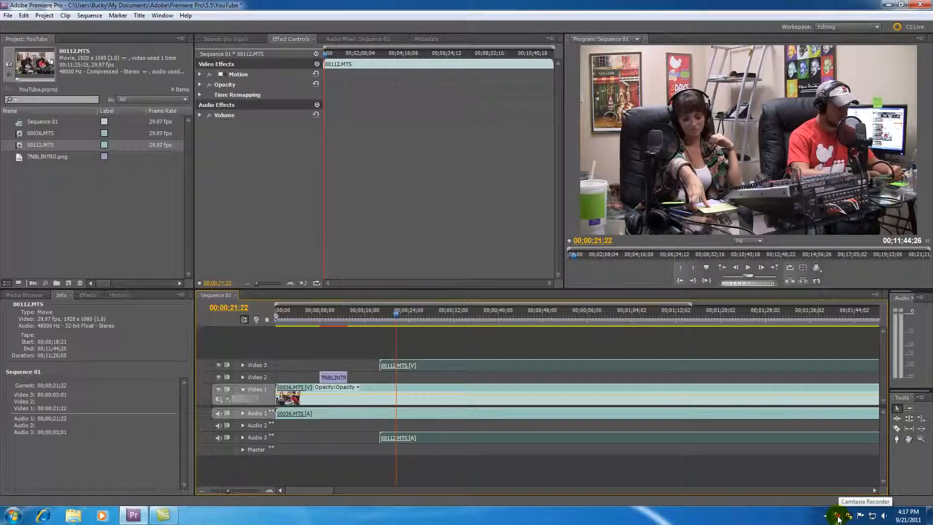